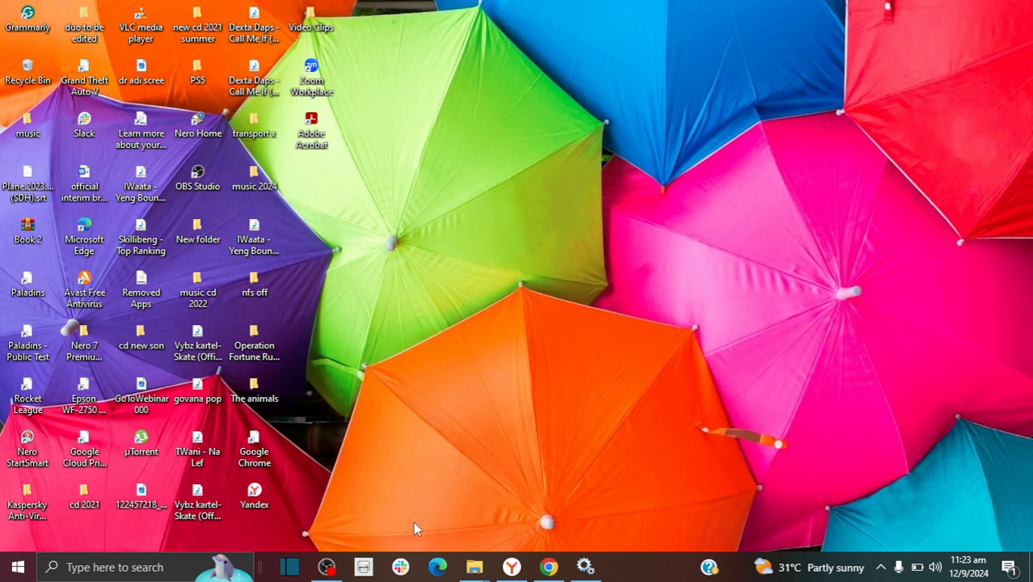
Search 'sett' from the taskbar to launch the Settings app
type("sett")
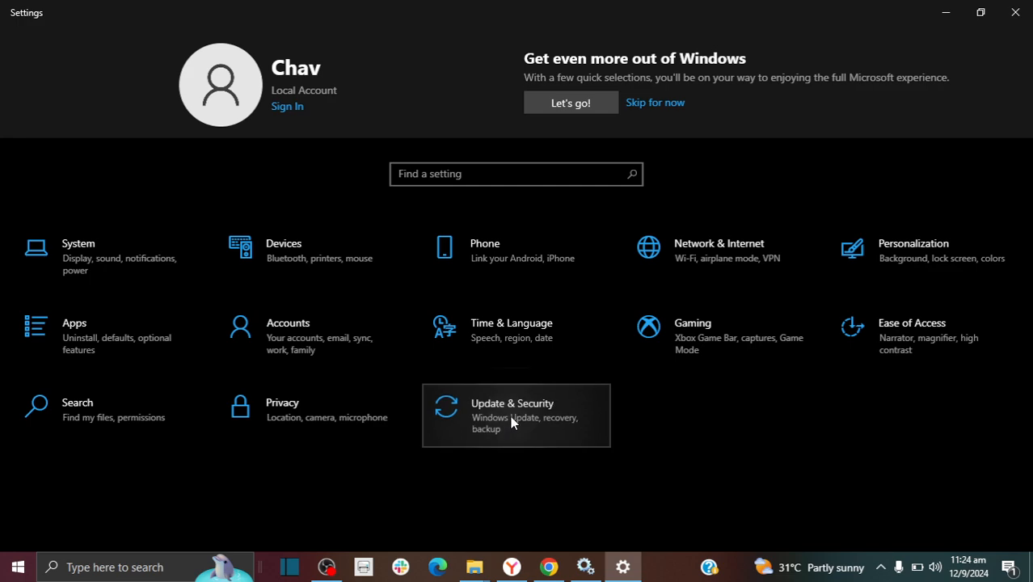
Go to Update & Security to reach the Windows Update page
left_click(515, 414)
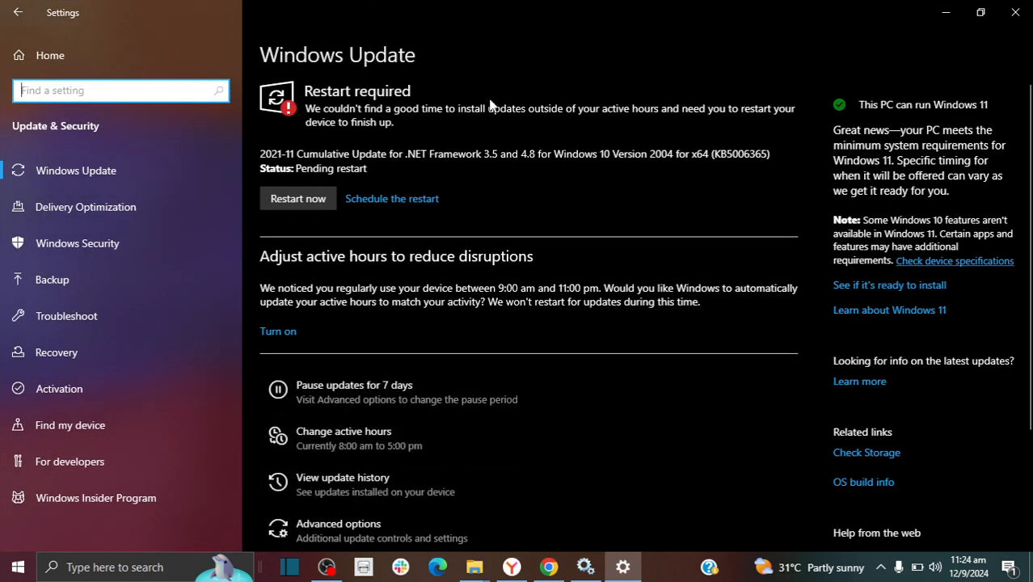
mouse_move(731, 373)
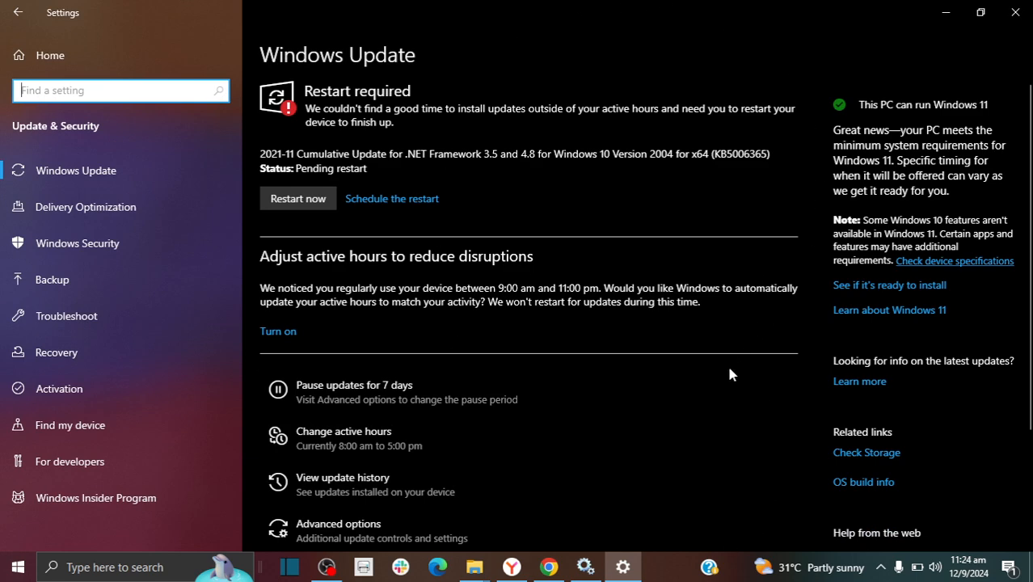
mouse_move(339, 225)
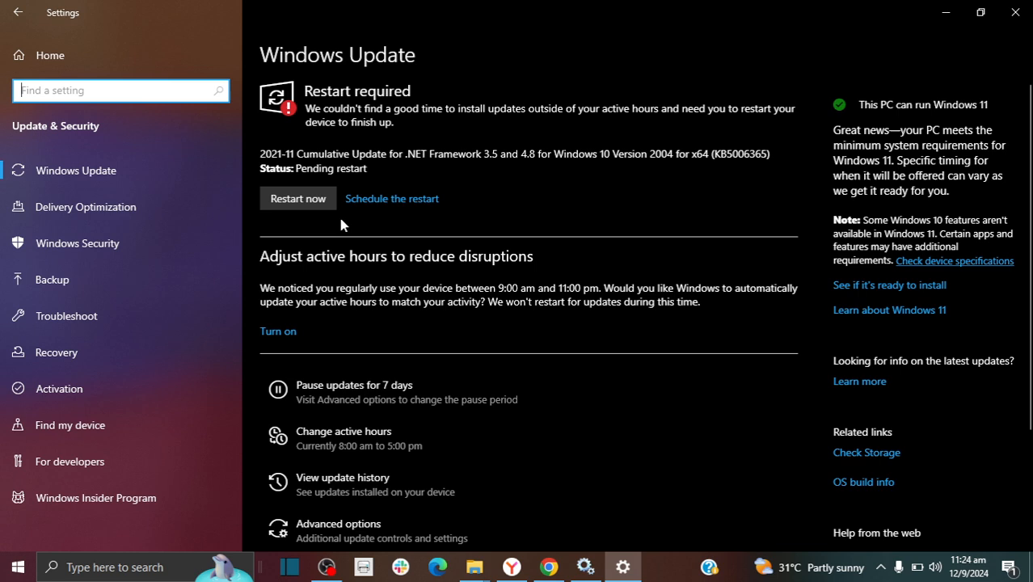
mouse_move(317, 83)
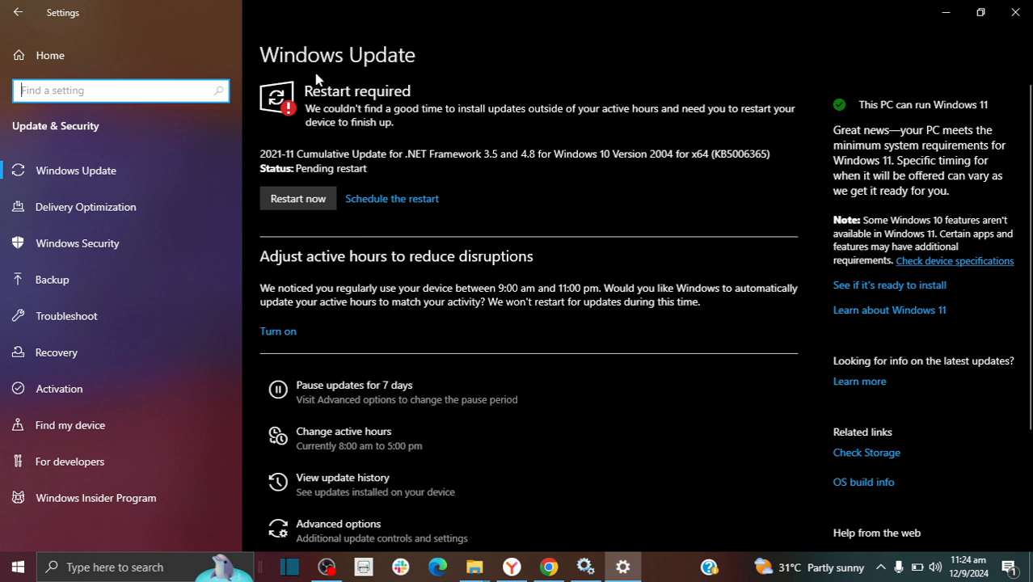
mouse_move(401, 78)
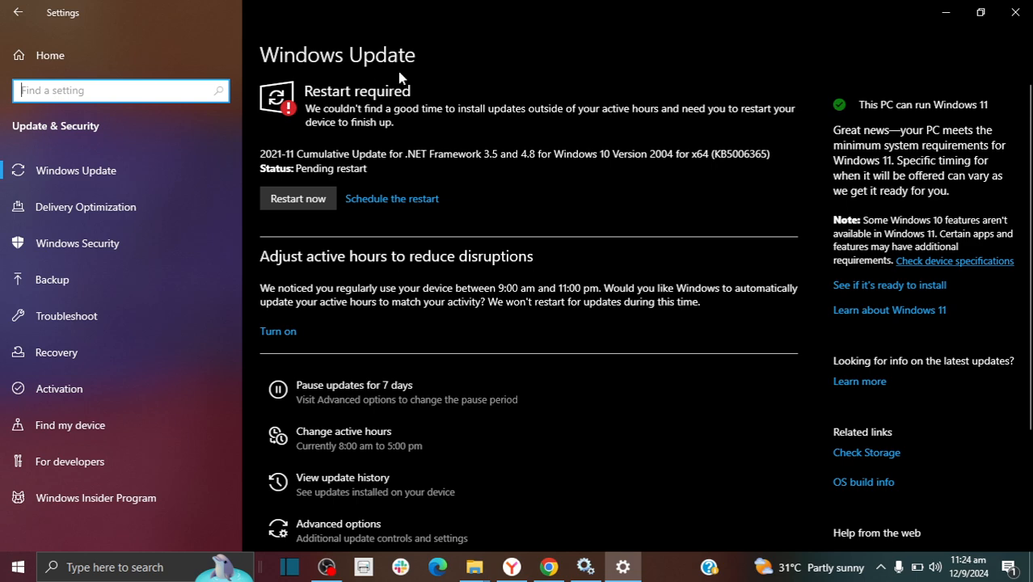
mouse_move(508, 90)
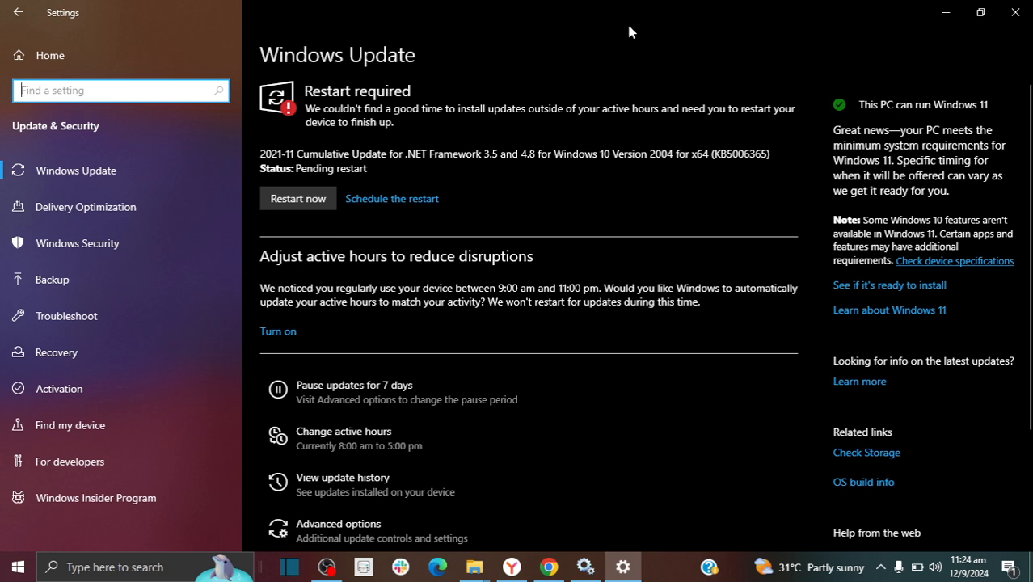
mouse_move(683, 68)
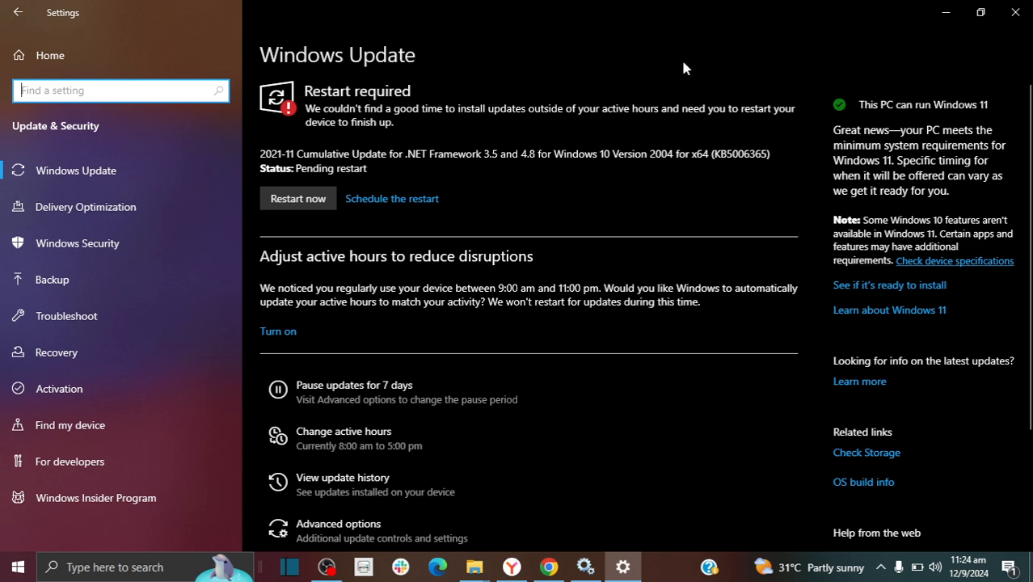
mouse_move(682, 71)
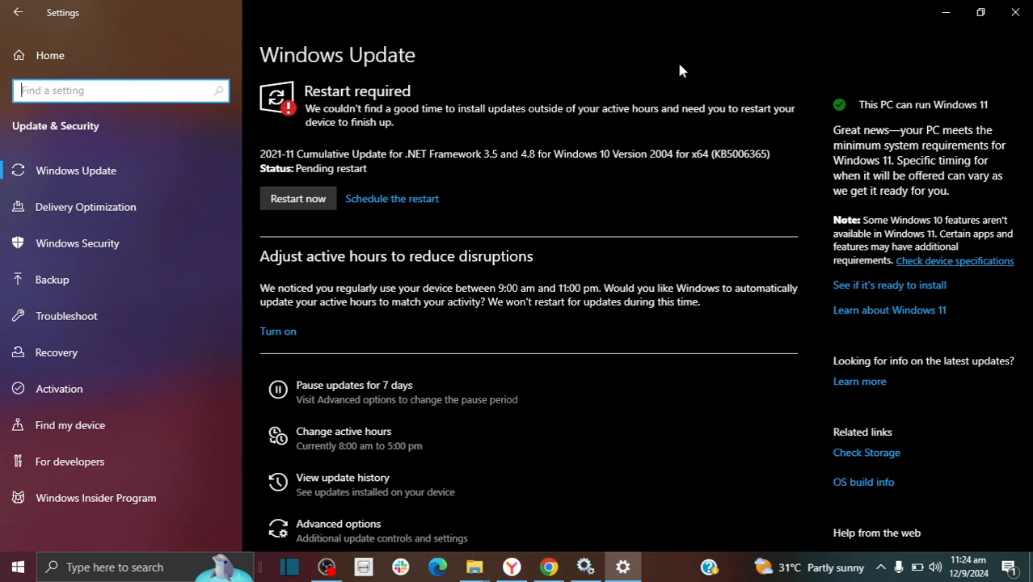
mouse_move(315, 333)
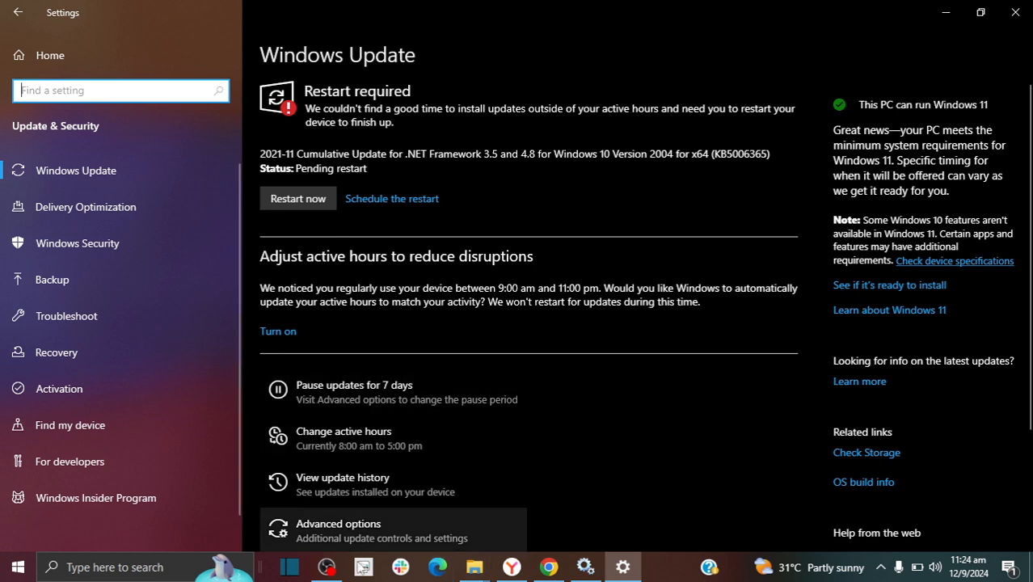
mouse_move(515, 6)
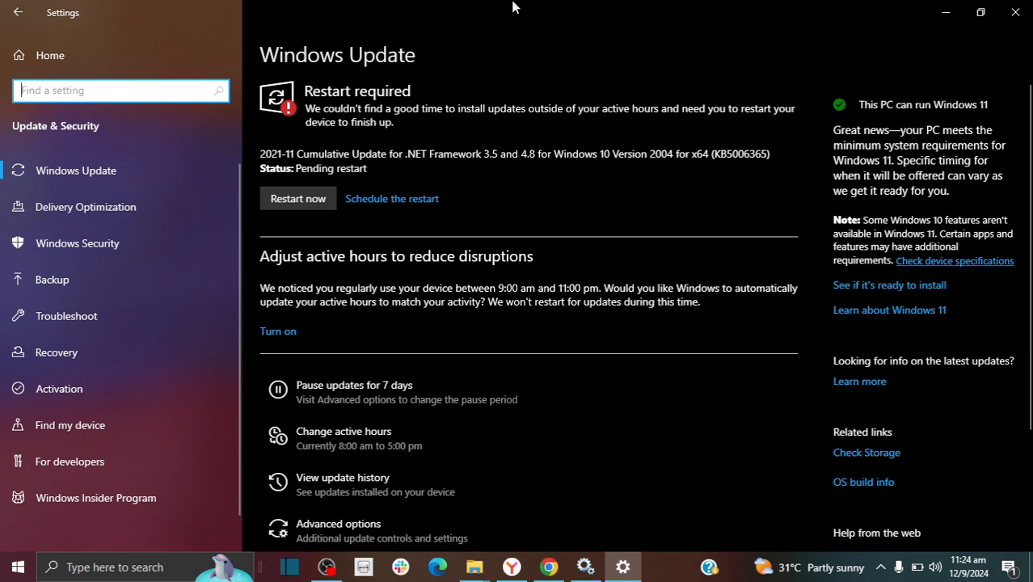
mouse_move(840, 50)
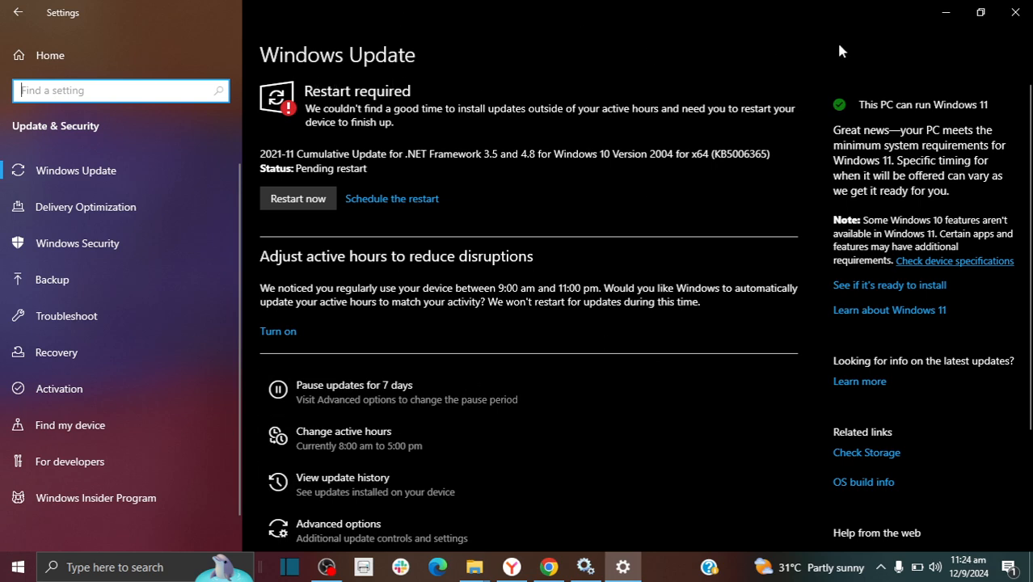
mouse_move(756, 87)
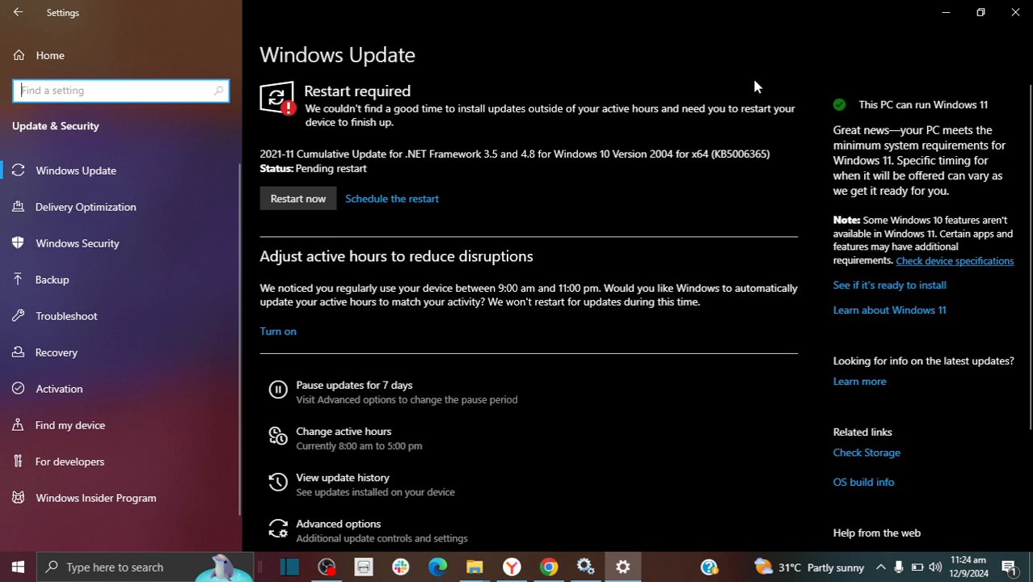
mouse_move(634, 106)
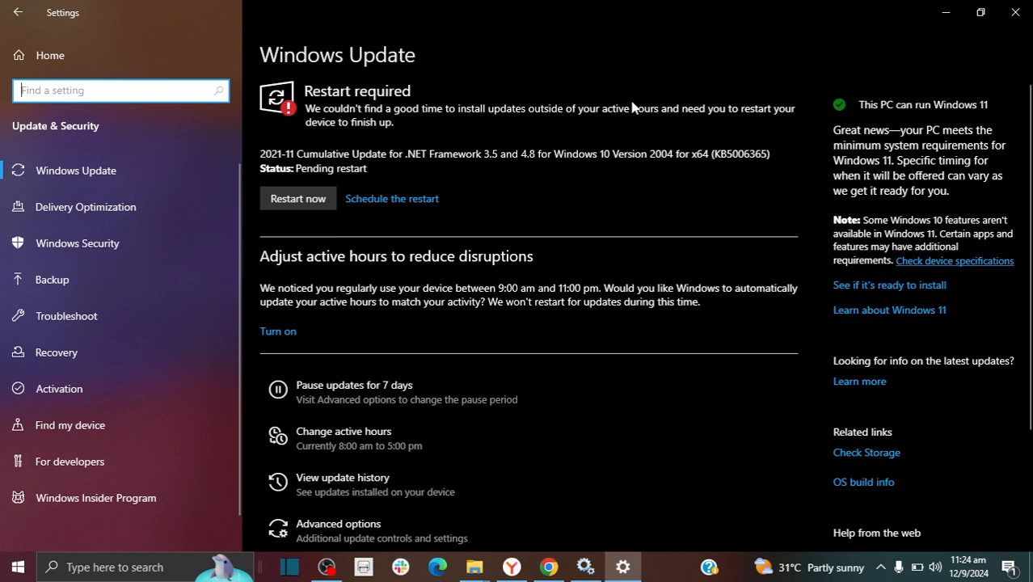
mouse_move(524, 359)
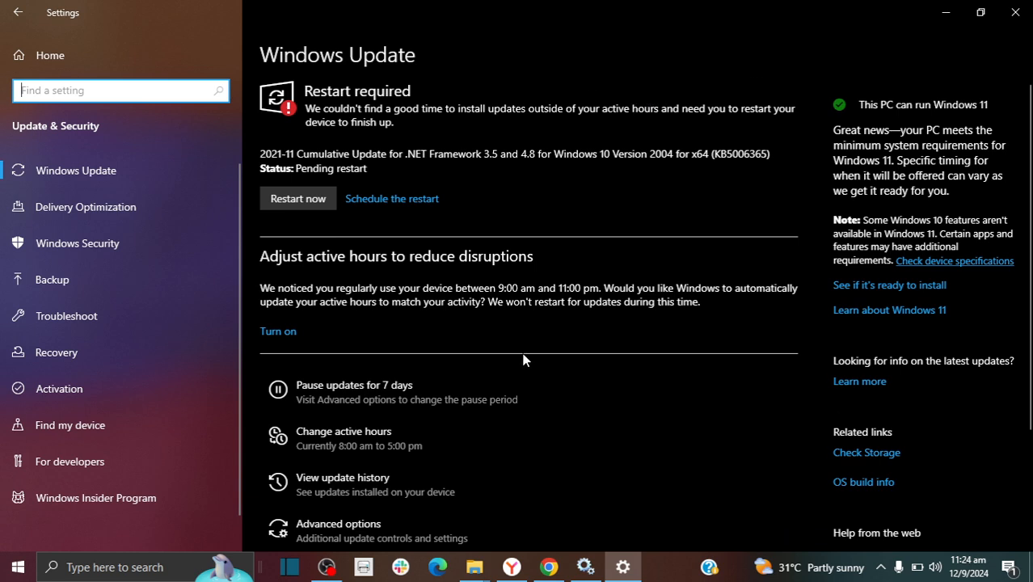
mouse_move(640, 391)
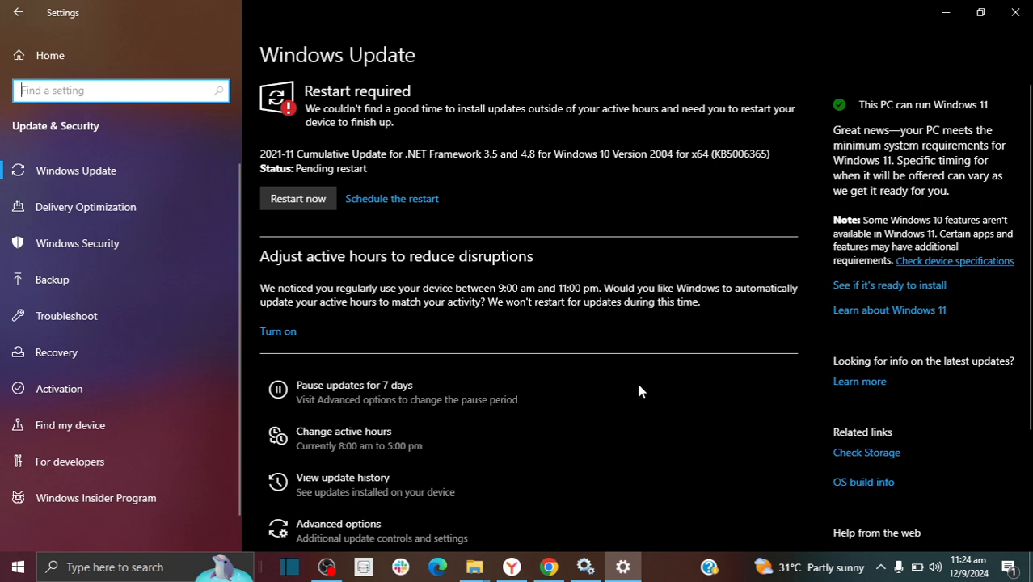
scroll("down", 3)
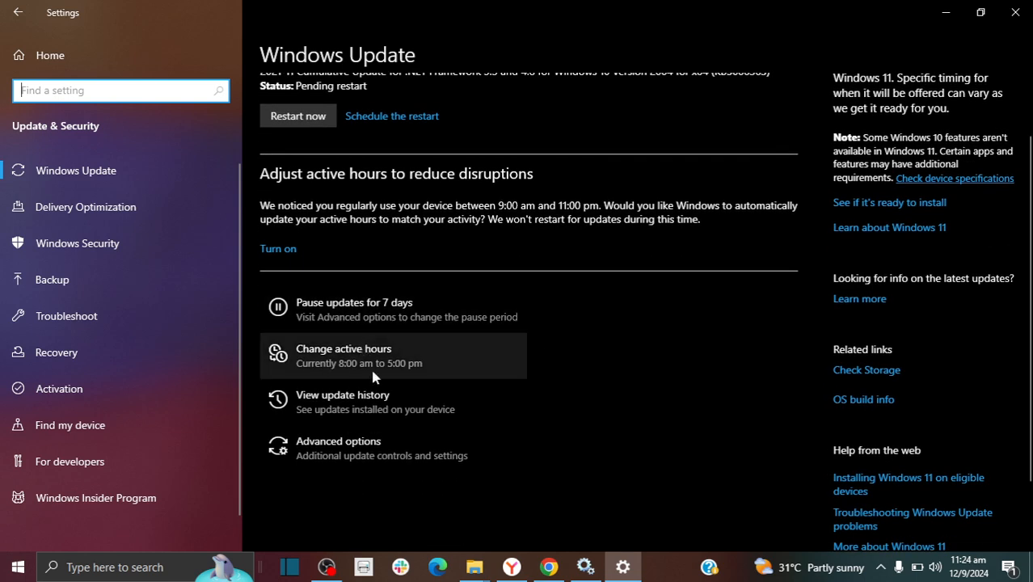
mouse_move(323, 359)
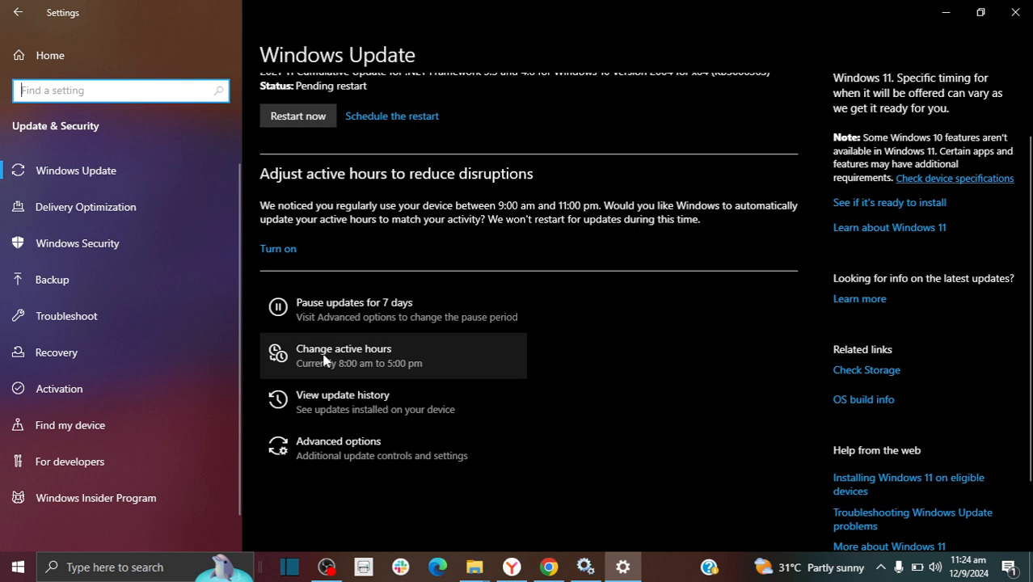
mouse_move(352, 355)
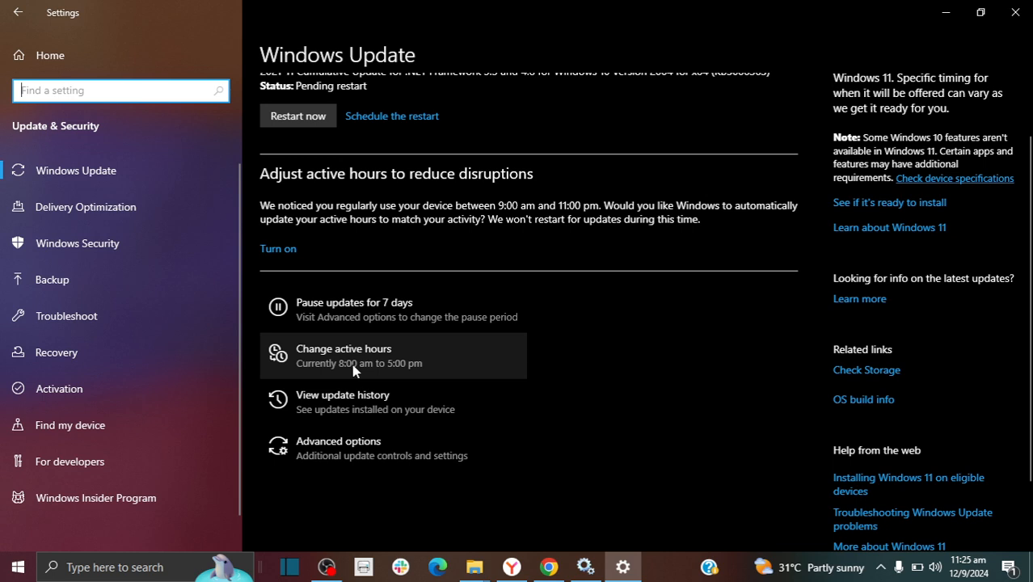
mouse_move(394, 368)
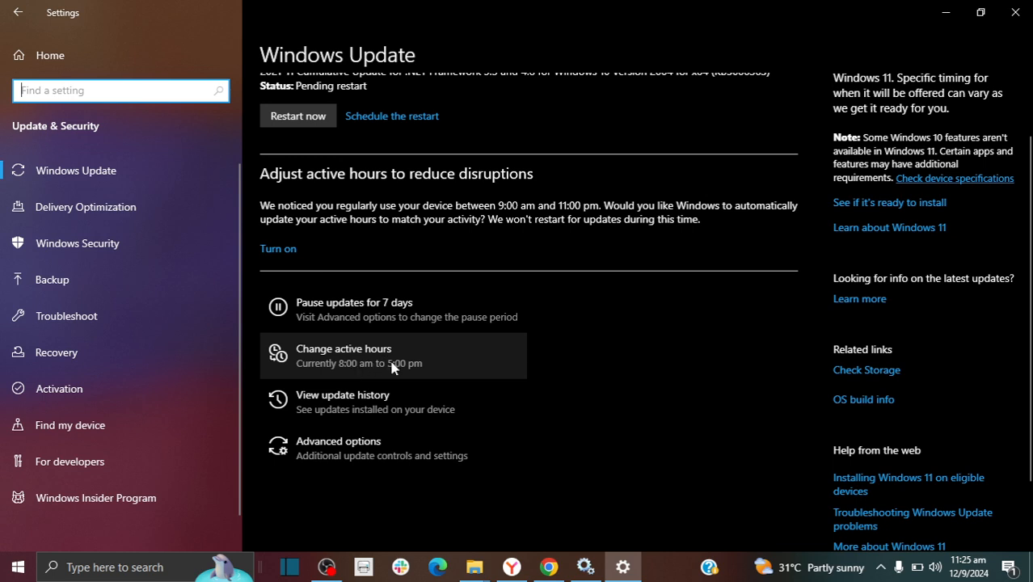
mouse_move(388, 371)
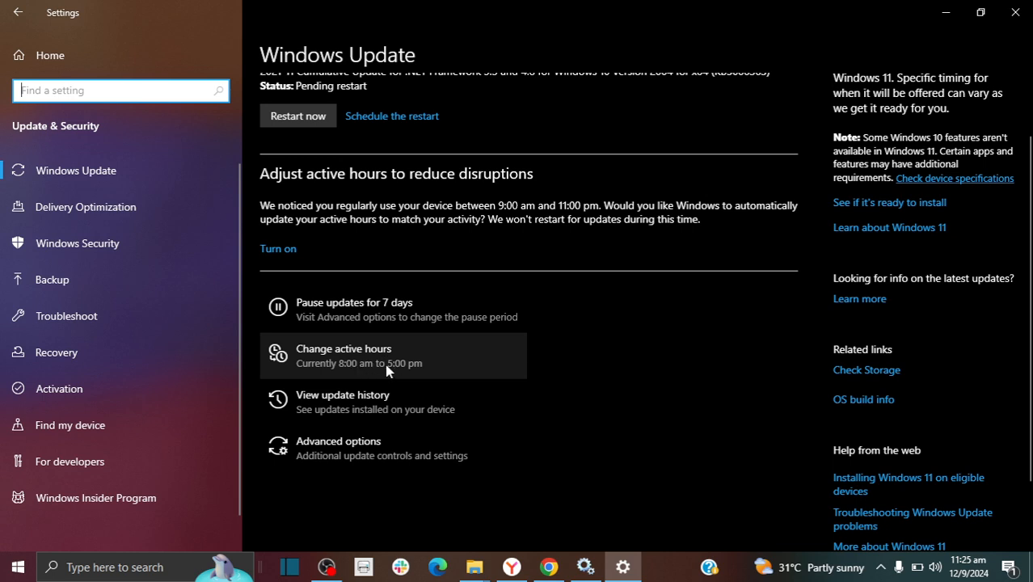
mouse_move(394, 359)
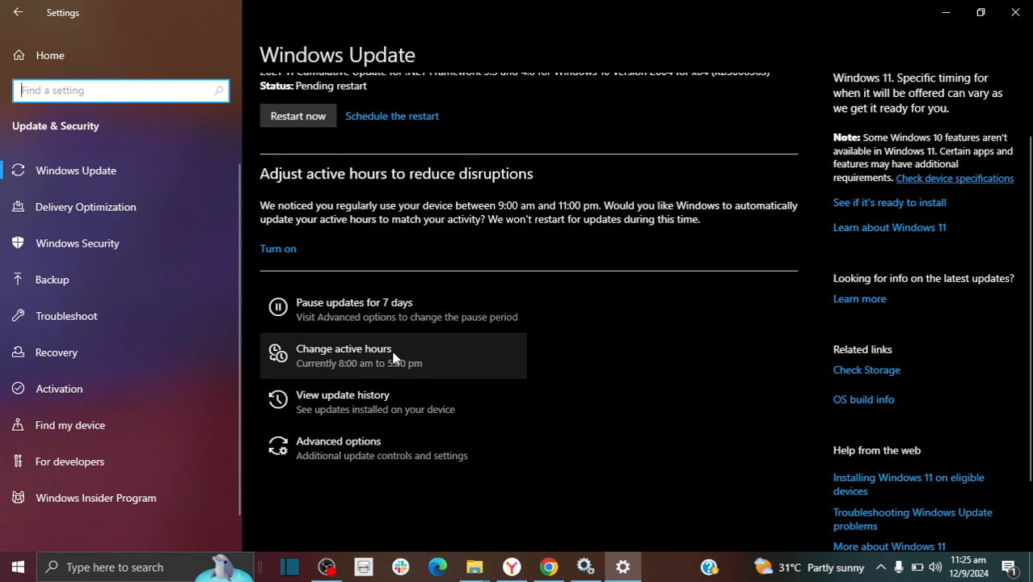
mouse_move(423, 365)
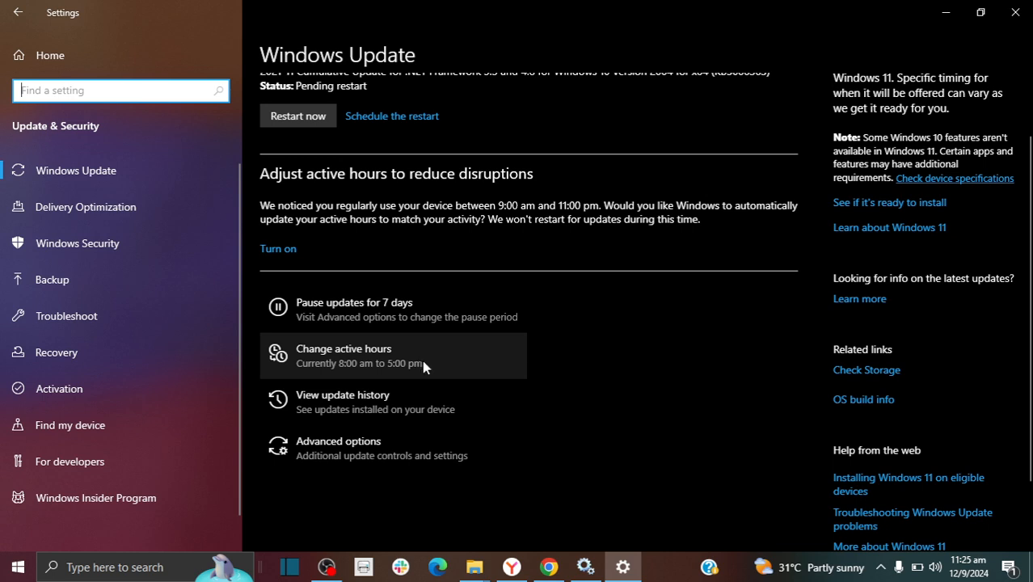
mouse_move(430, 362)
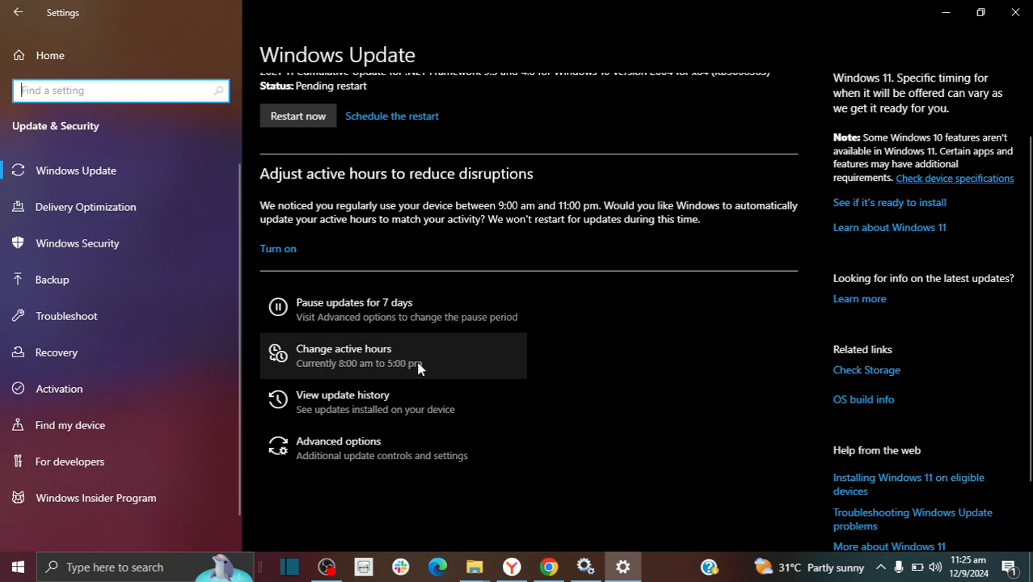
mouse_move(370, 365)
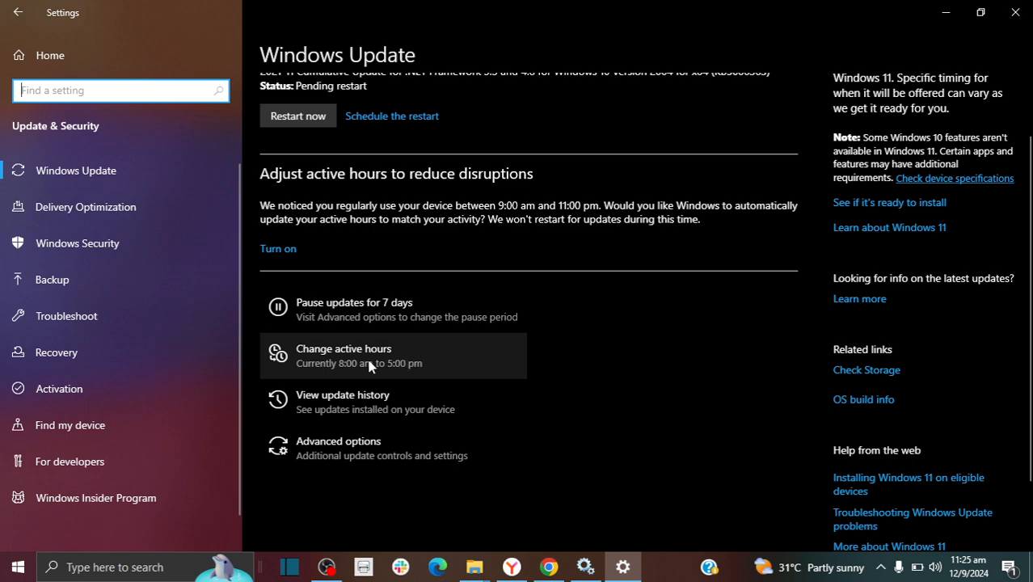
Go to Change active hours and bring up the Active hours editor (currently 8:00 AM – 5:00 PM)
left_click(342, 356)
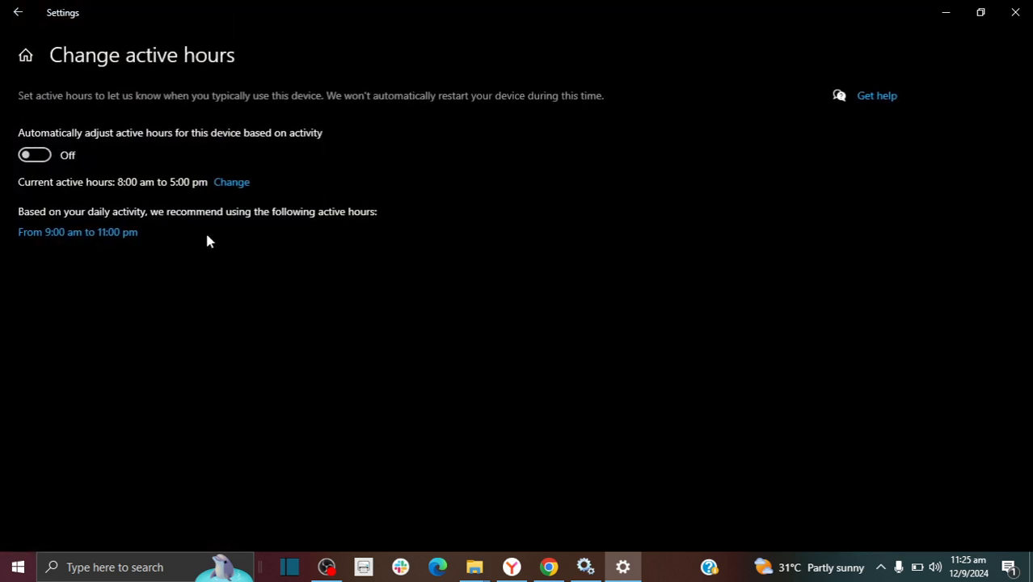
mouse_move(127, 184)
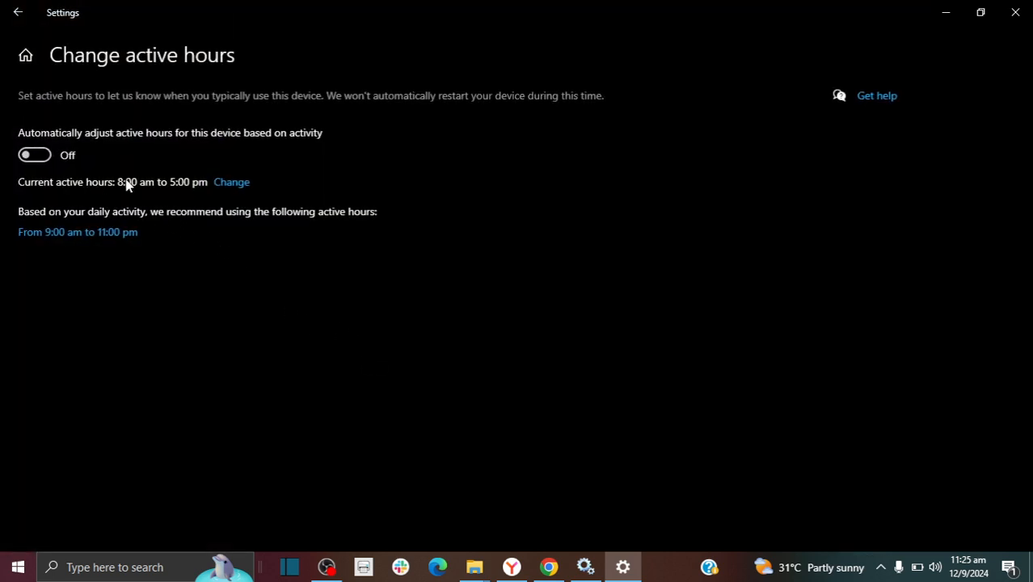
mouse_move(103, 194)
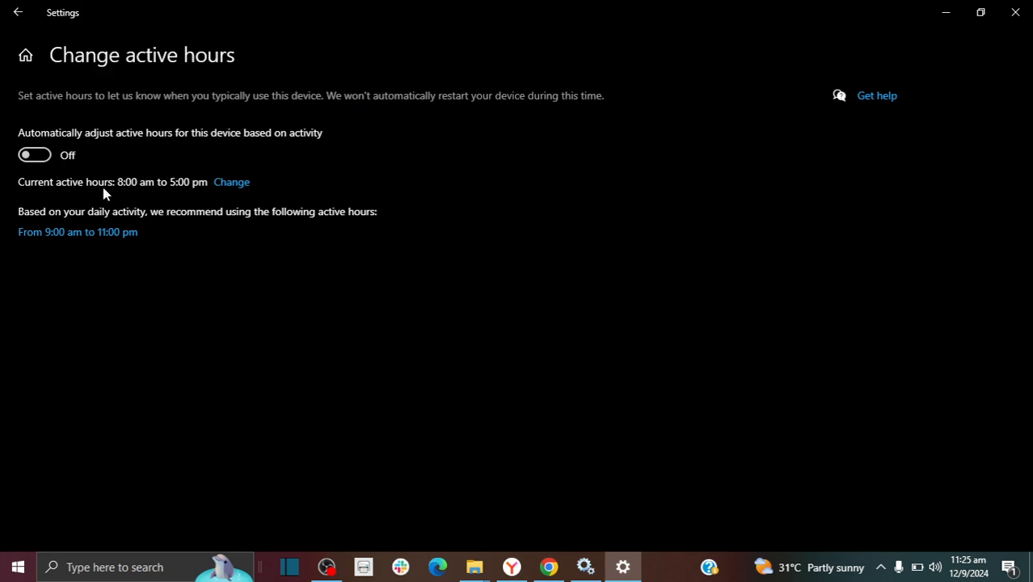
mouse_move(132, 185)
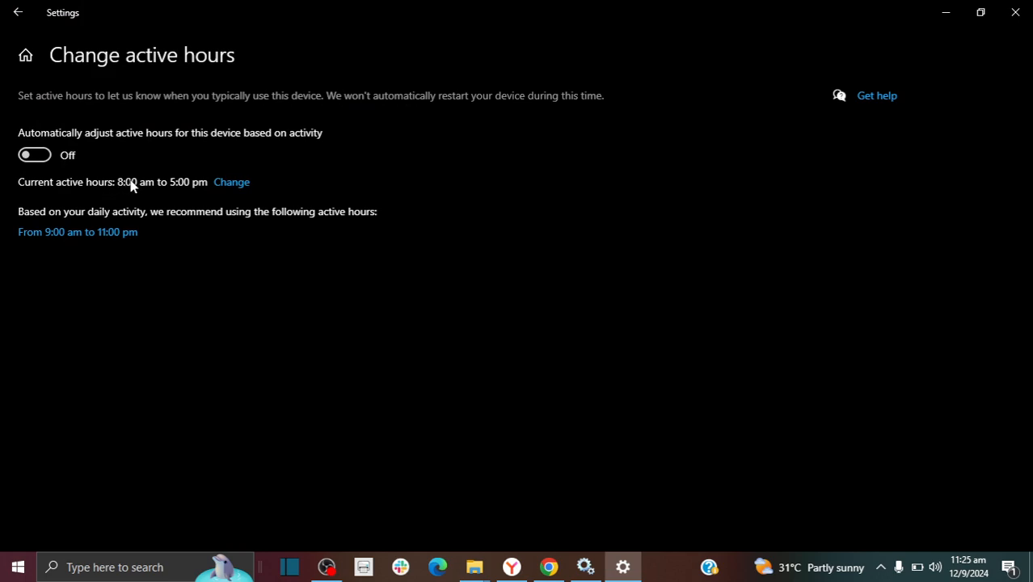
mouse_move(57, 134)
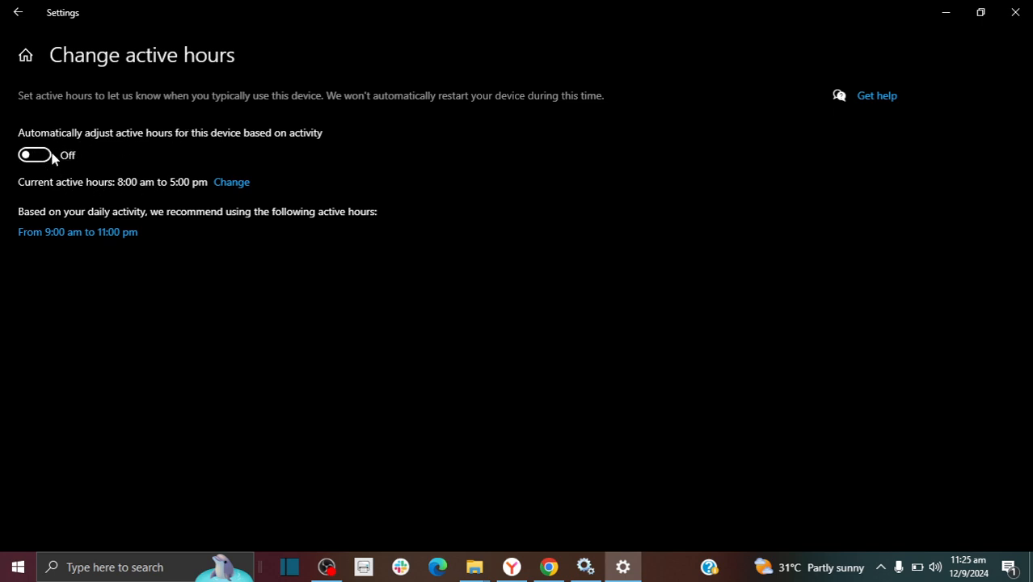
mouse_move(50, 164)
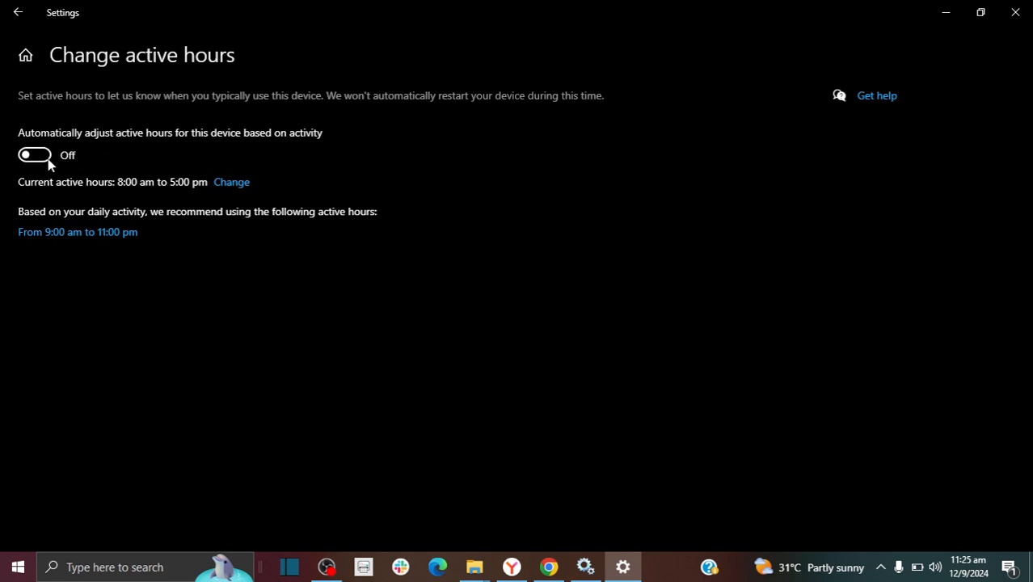
mouse_move(97, 188)
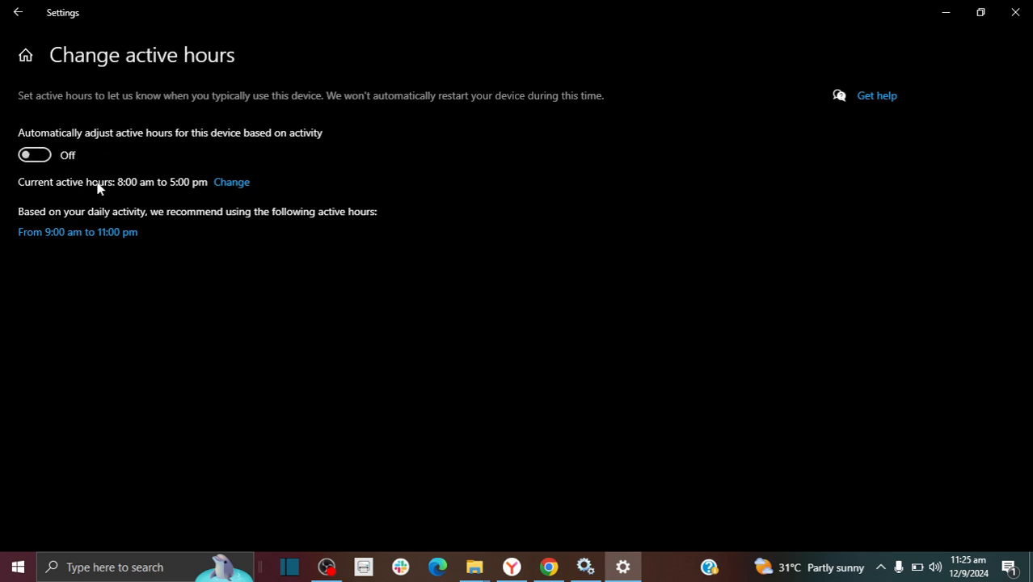
mouse_move(233, 181)
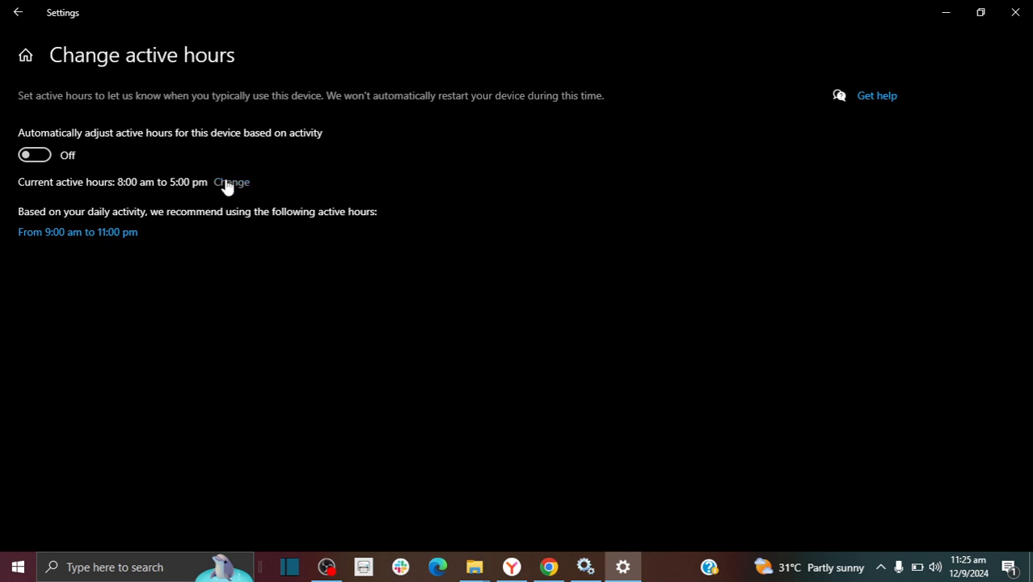
mouse_move(52, 174)
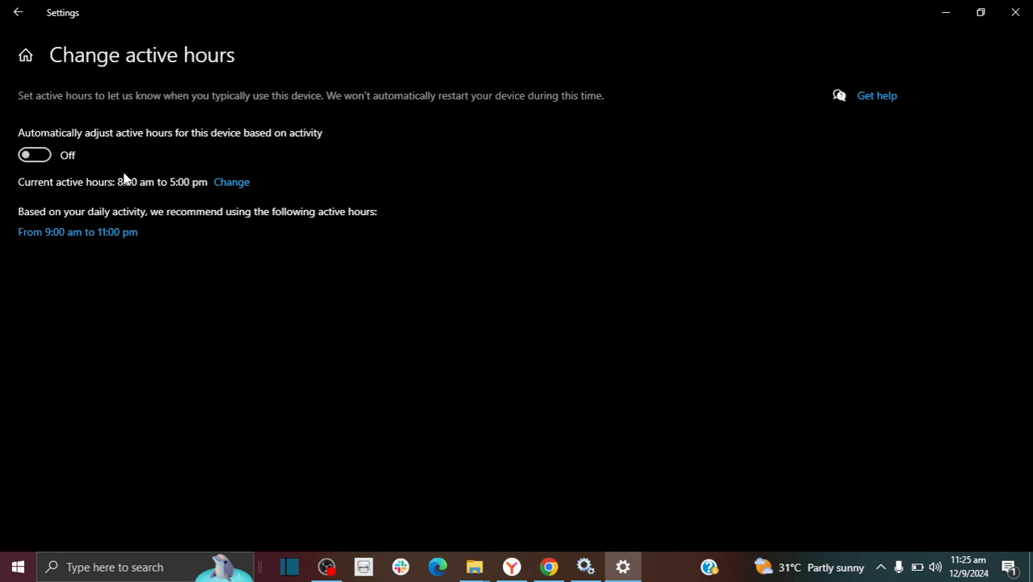
mouse_move(232, 181)
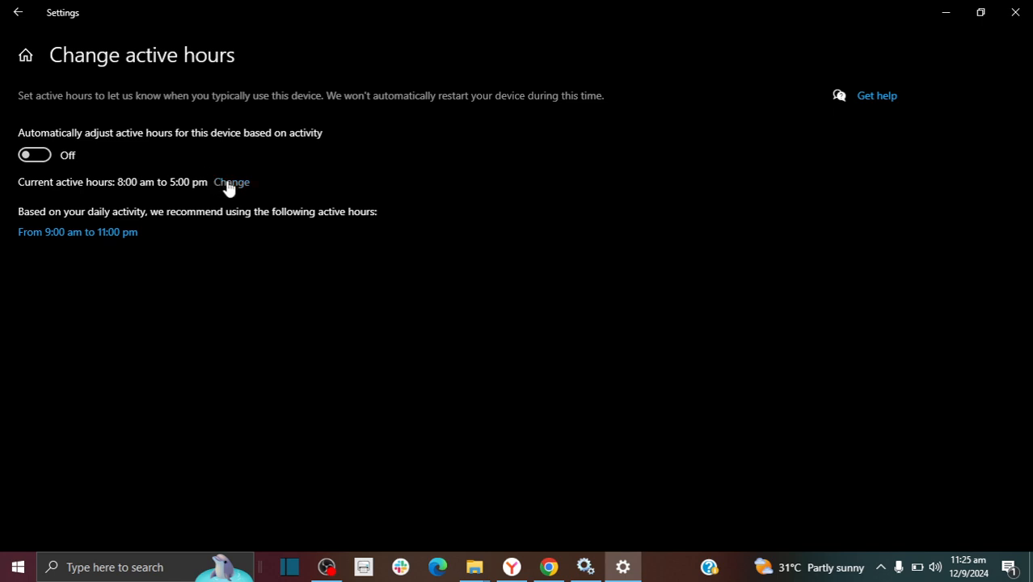
left_click(233, 181)
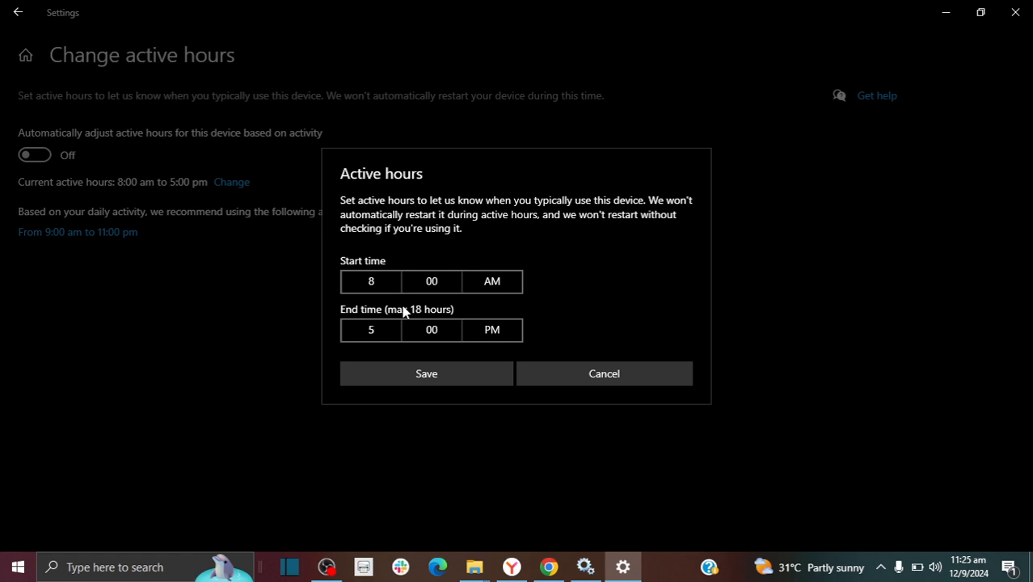
mouse_move(418, 313)
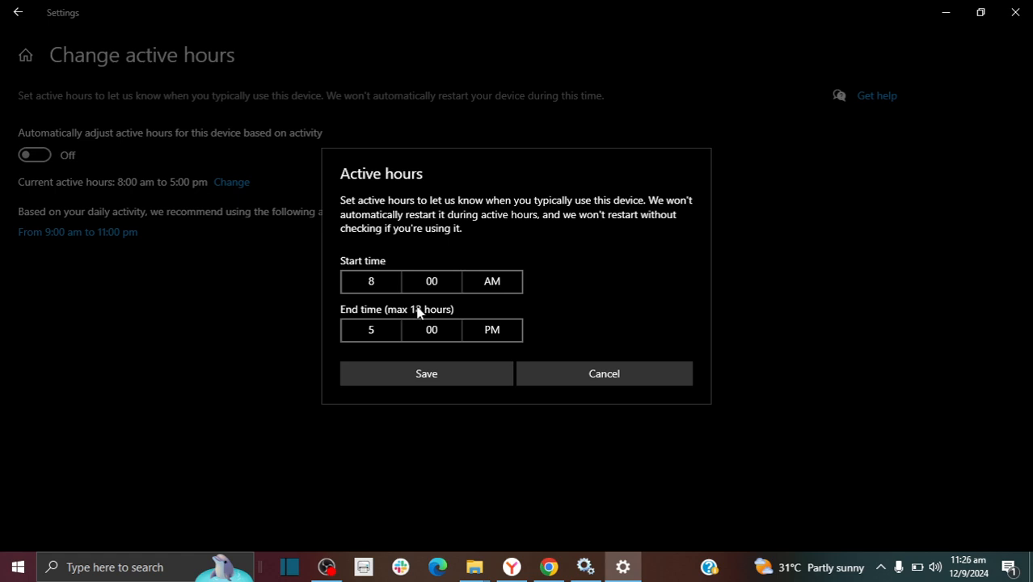
mouse_move(396, 306)
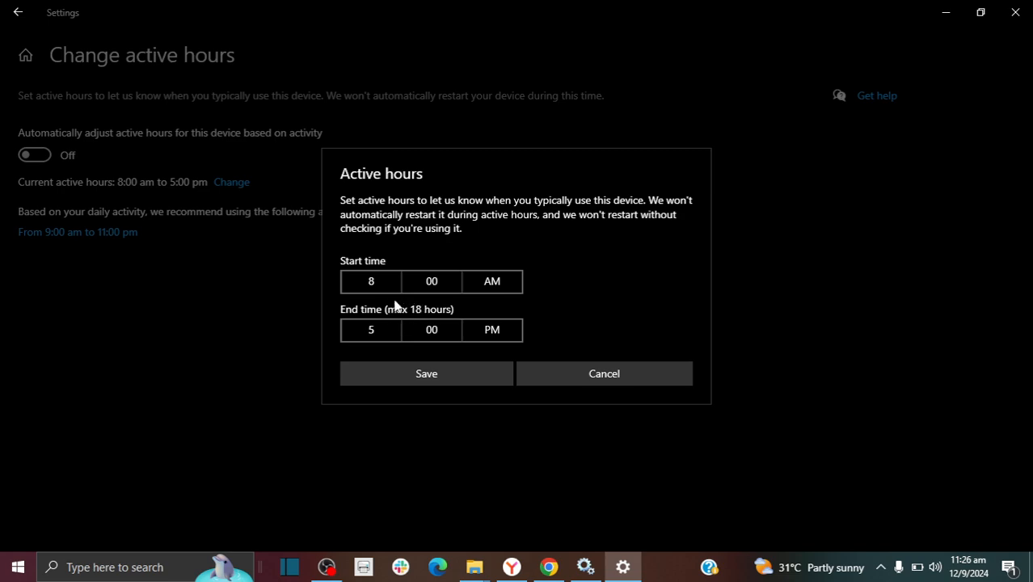
mouse_move(420, 317)
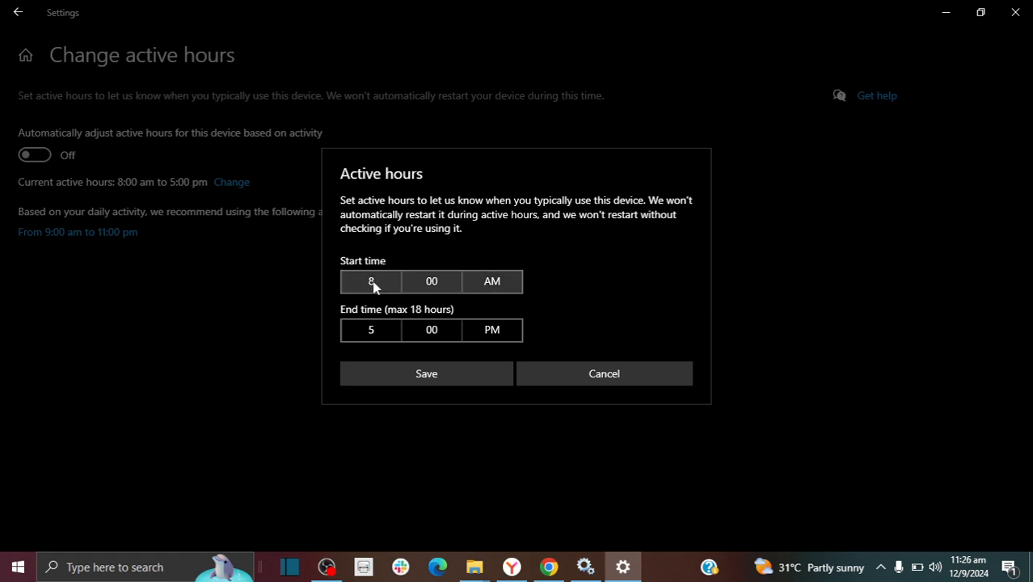
Bring up the hour picker for the active hours time field
left_click(370, 281)
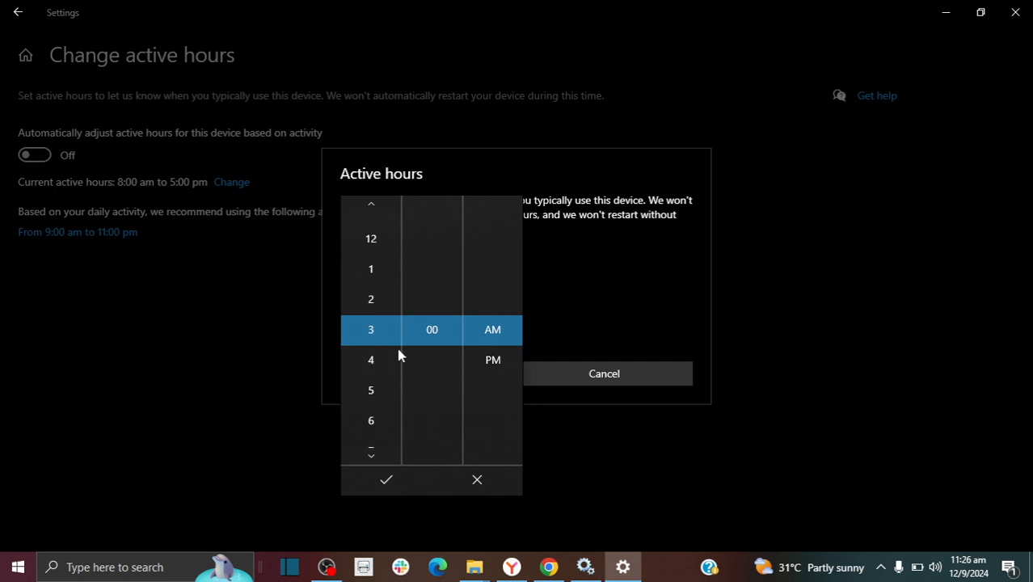
Adjust the end time through 2 AM and 3 AM to 1 AM, and set the start time to 7 AM
left_click(385, 478)
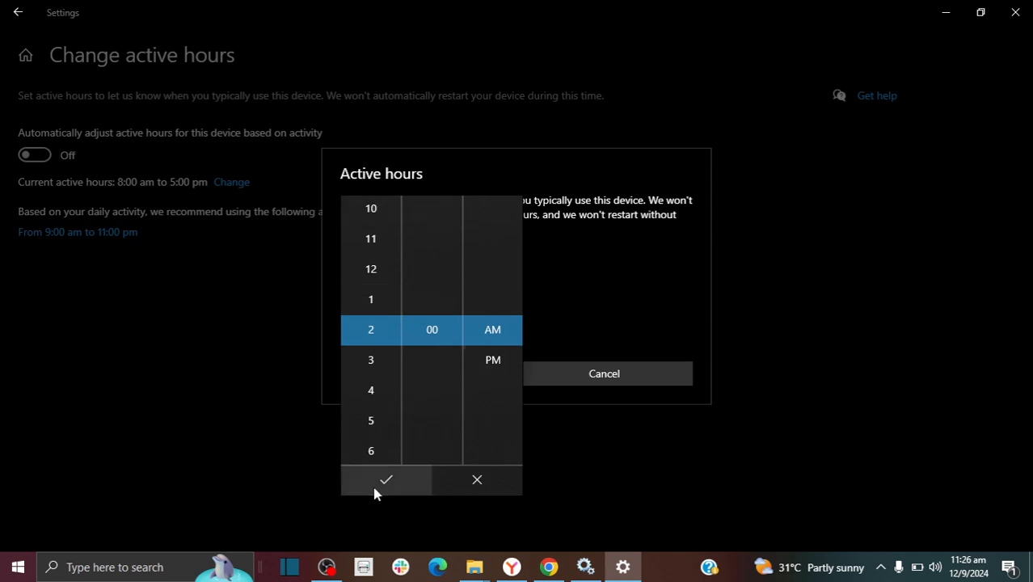
left_click(386, 478)
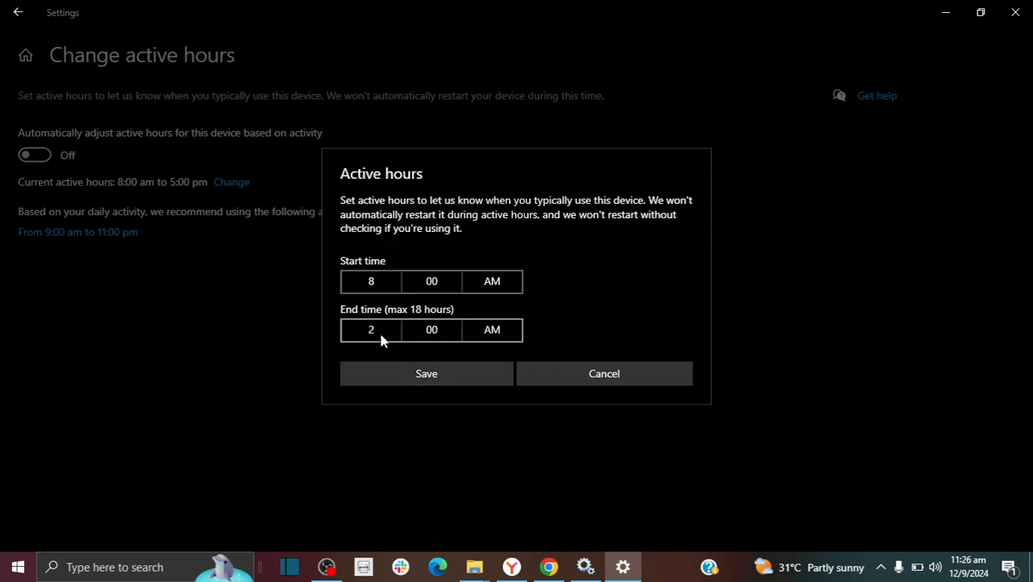
left_click(371, 330)
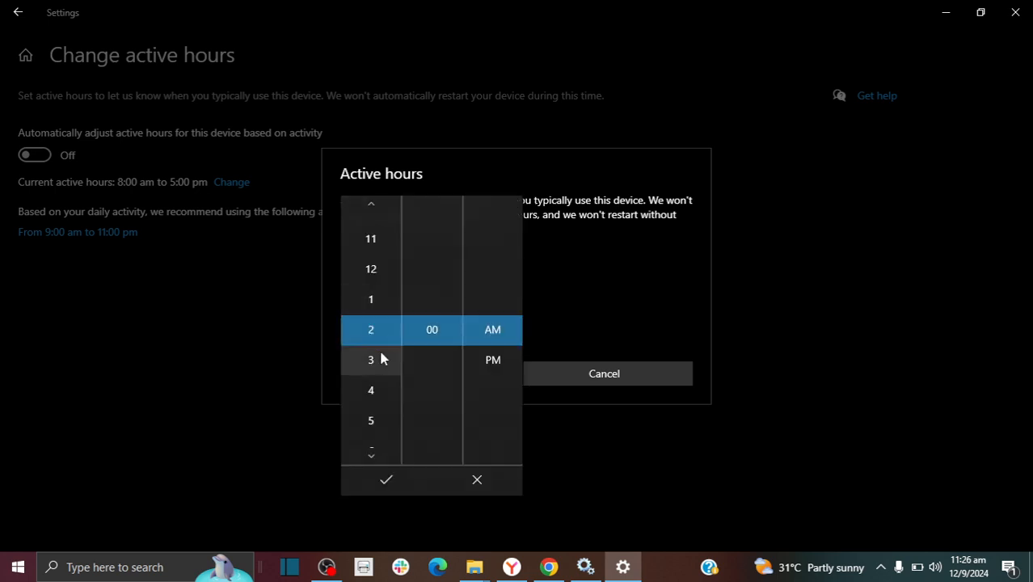
left_click(370, 359)
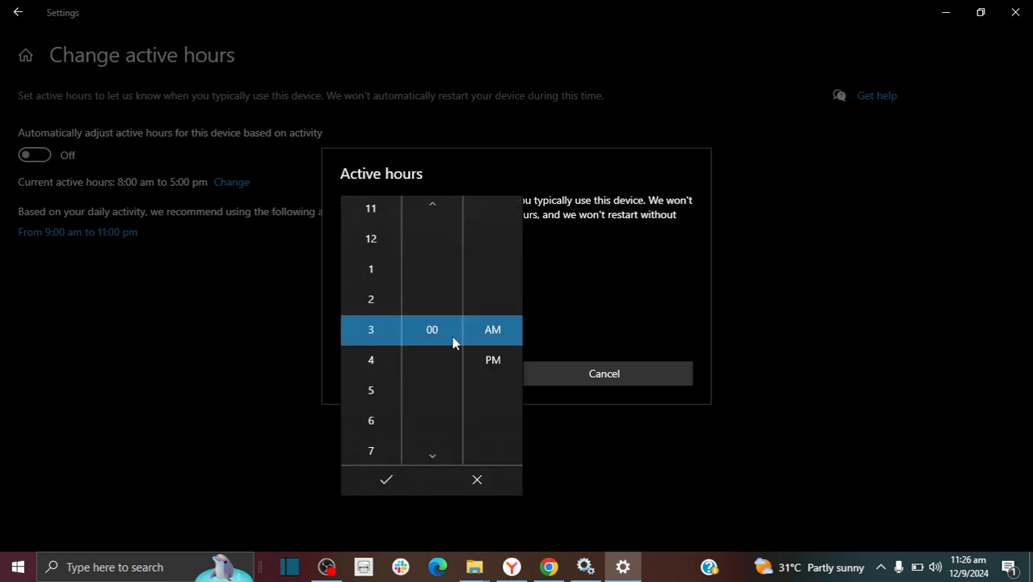
left_click(384, 478)
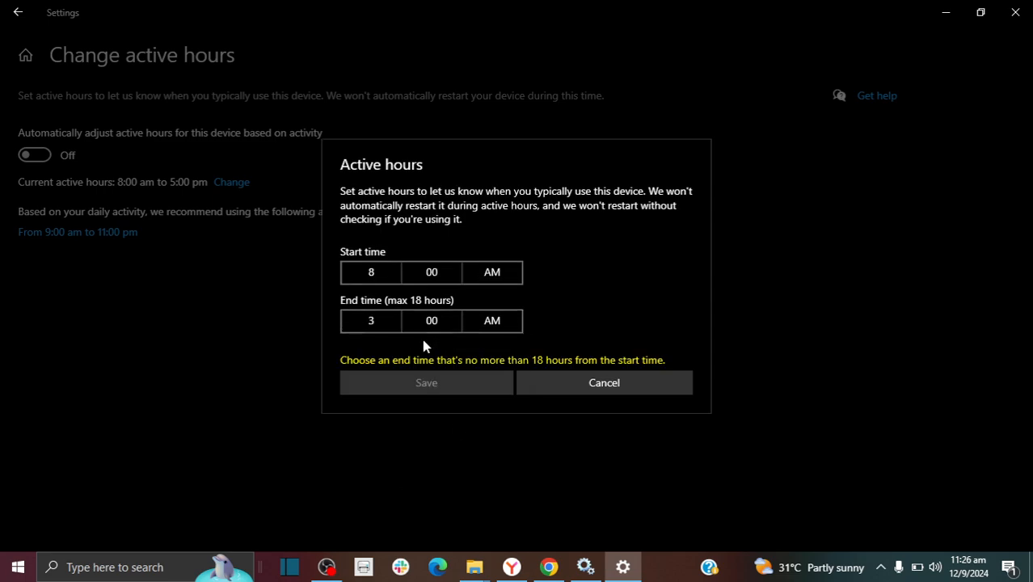
left_click(370, 320)
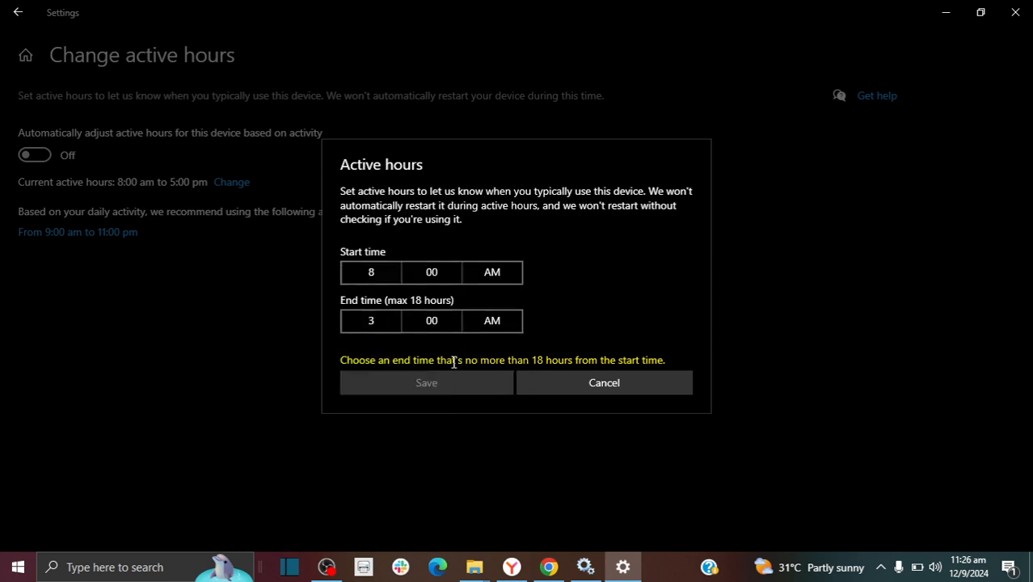
left_click(370, 320)
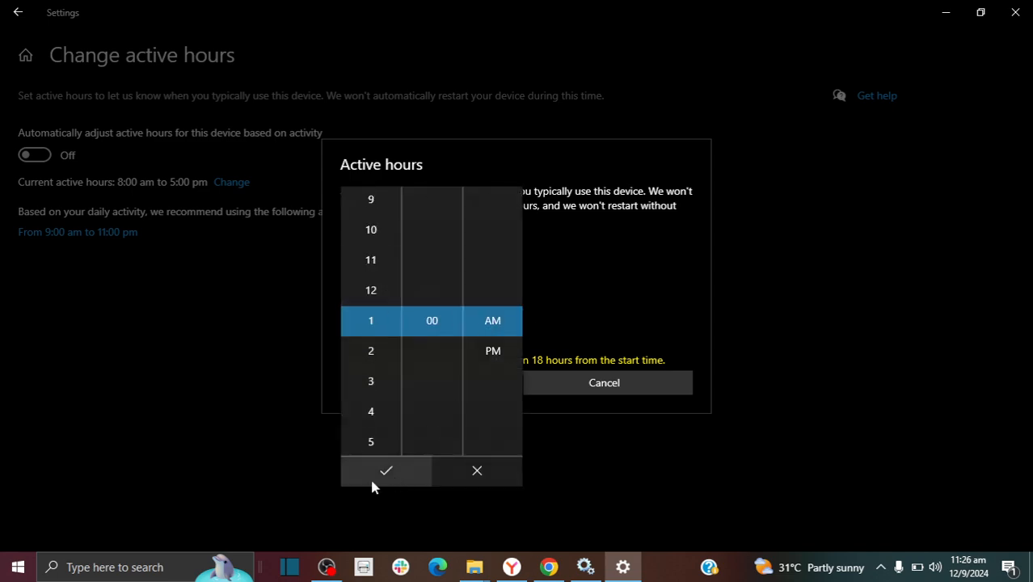
left_click(385, 470)
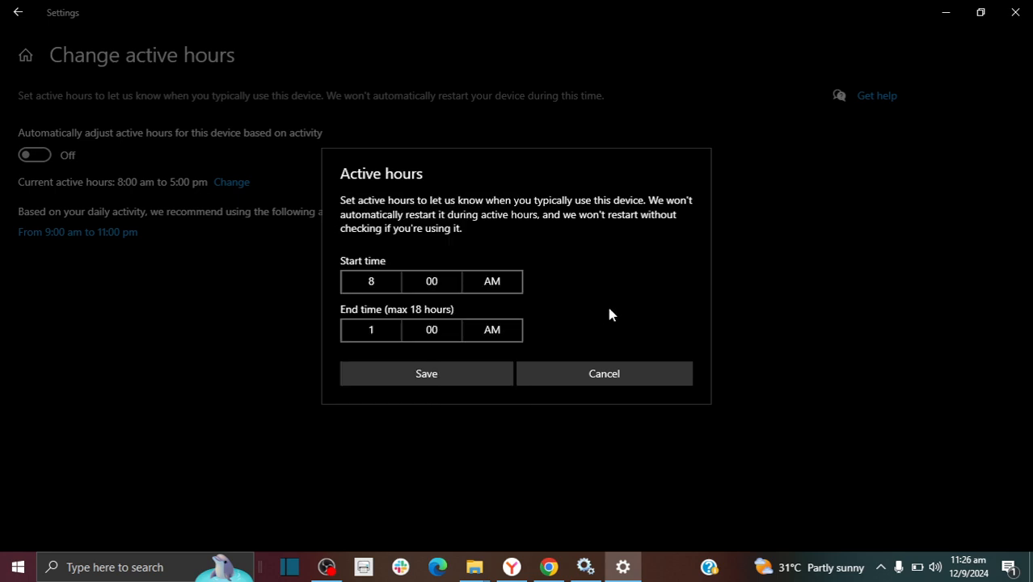
left_click(372, 281)
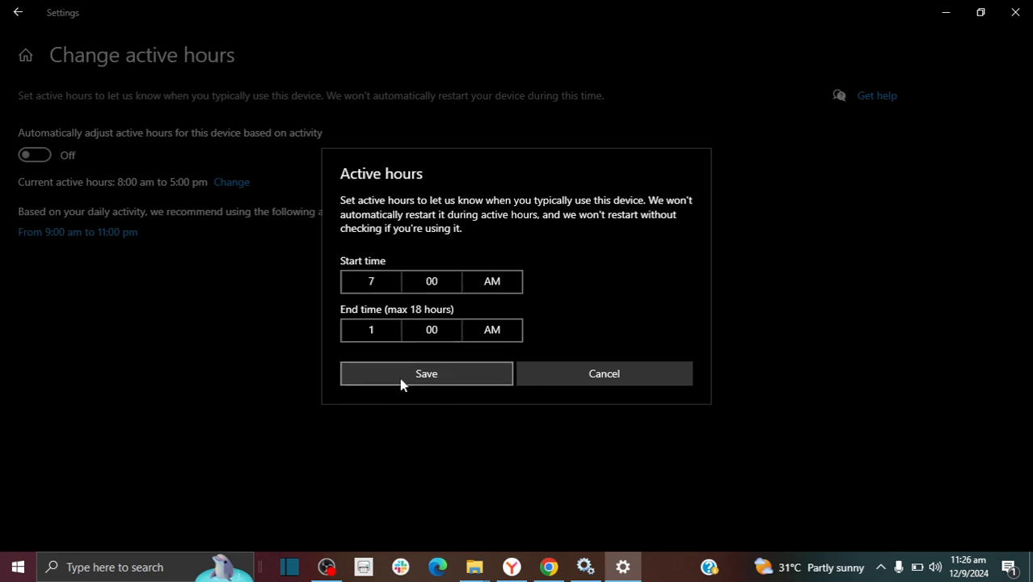
Save the active hours as 7:00 am to 1:00 am
left_click(427, 373)
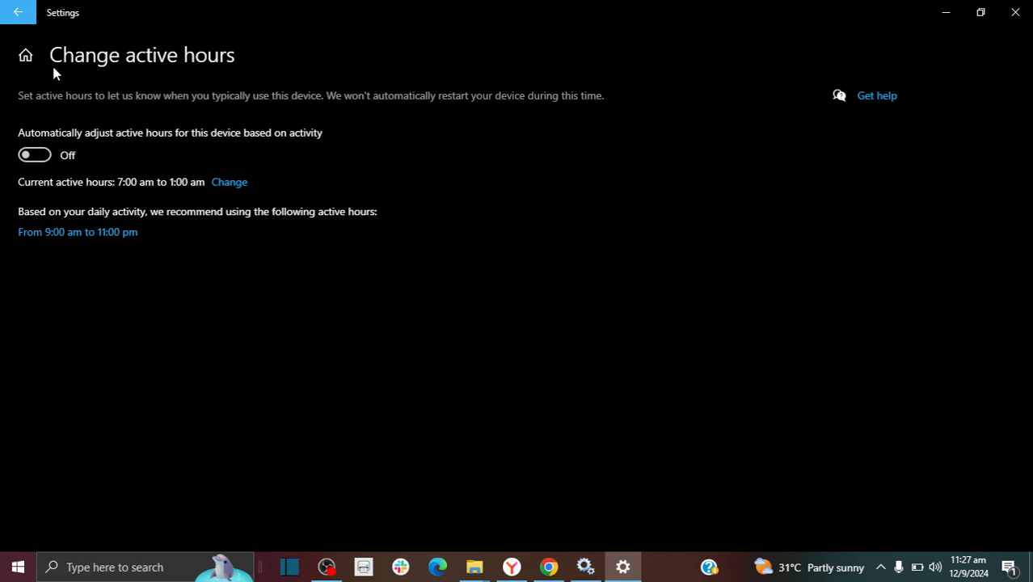
Return to the Windows Update page showing active hours 7:00 am – 1:00 am
left_click(18, 13)
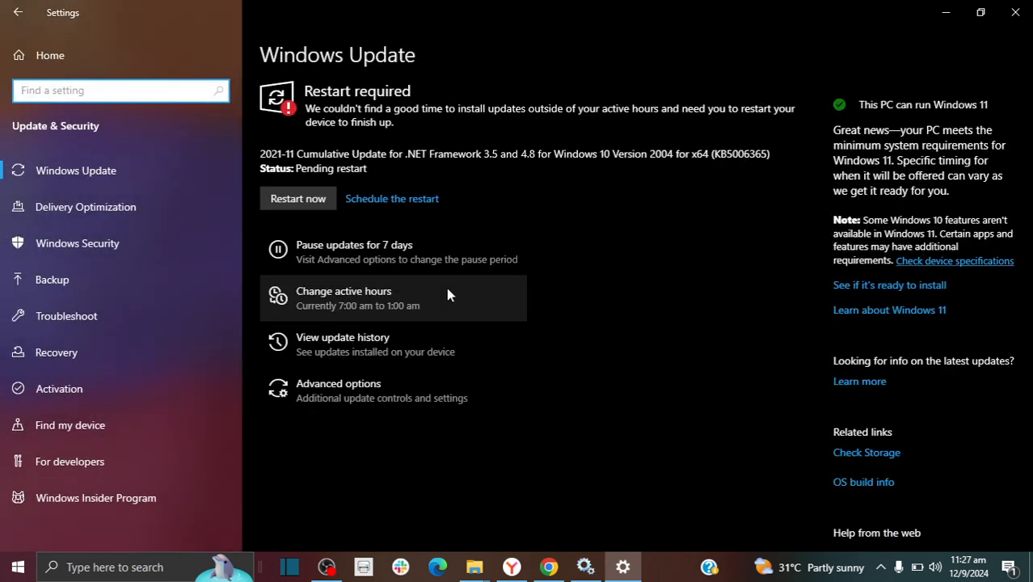
mouse_move(459, 304)
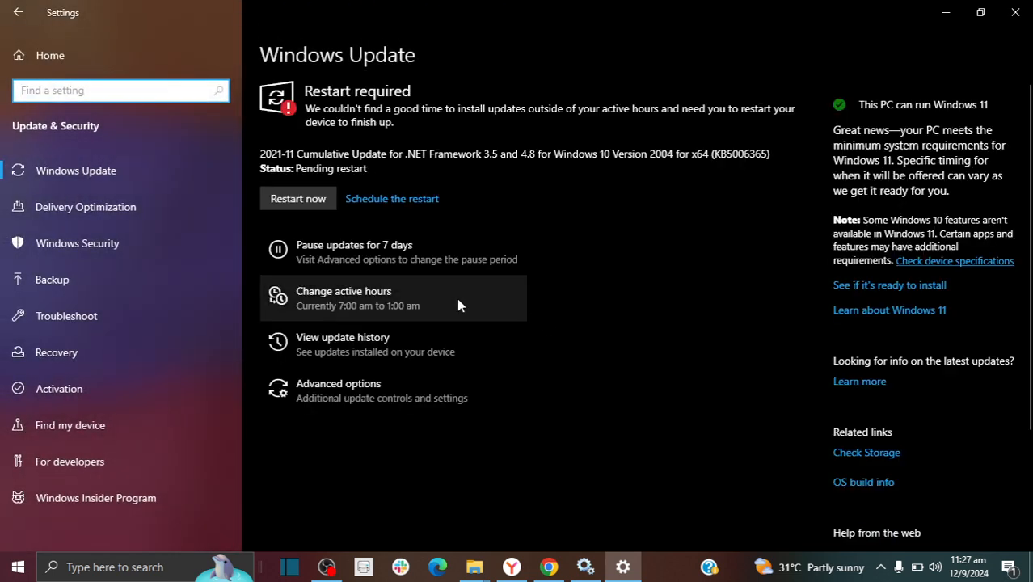
mouse_move(847, 55)
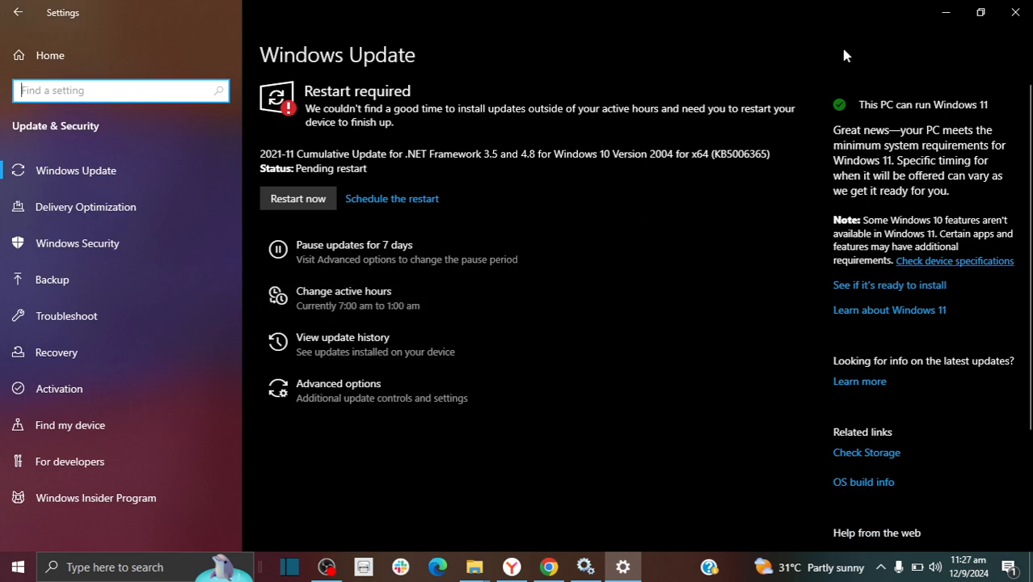
mouse_move(821, 104)
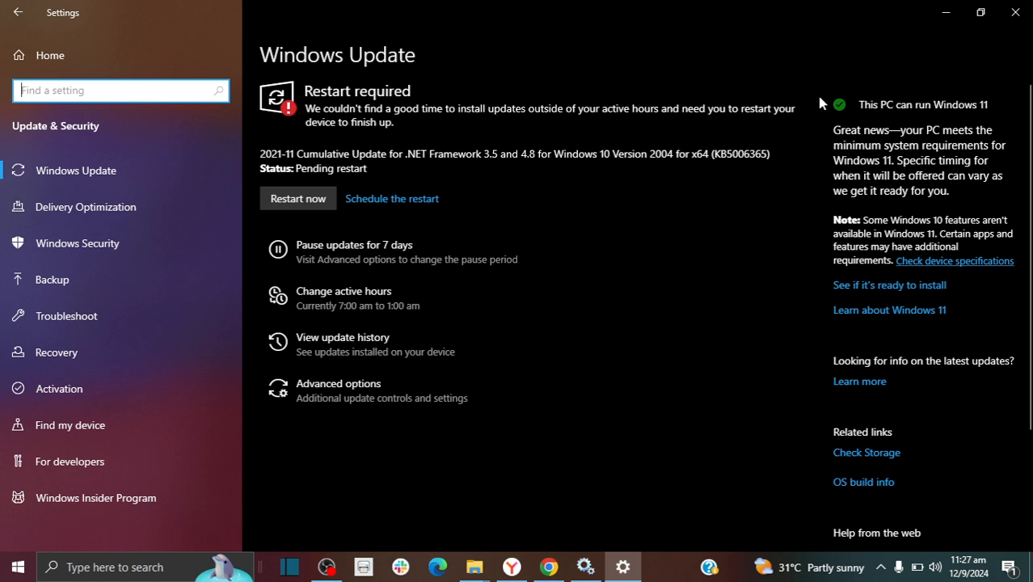
mouse_move(869, 22)
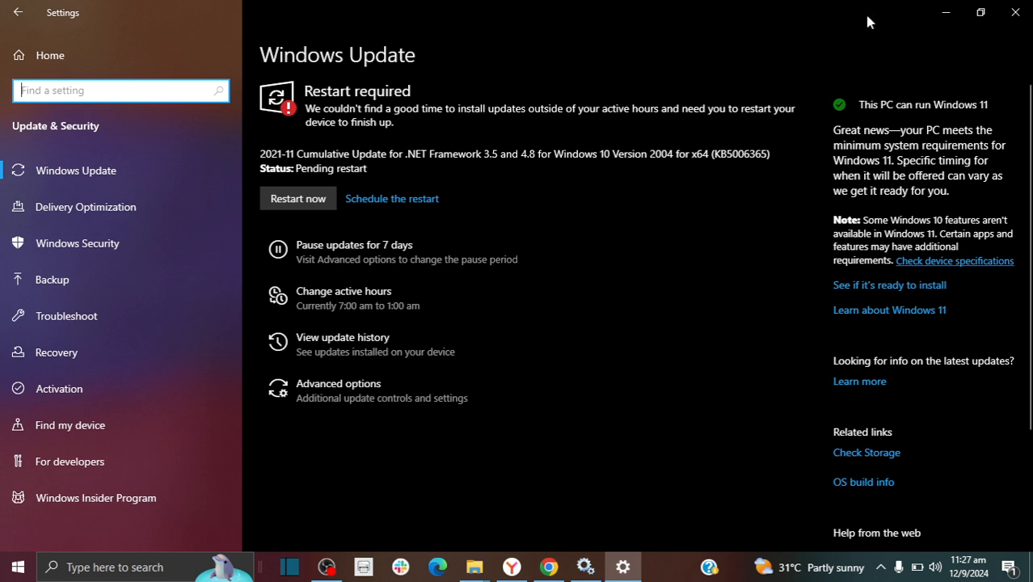
mouse_move(798, 67)
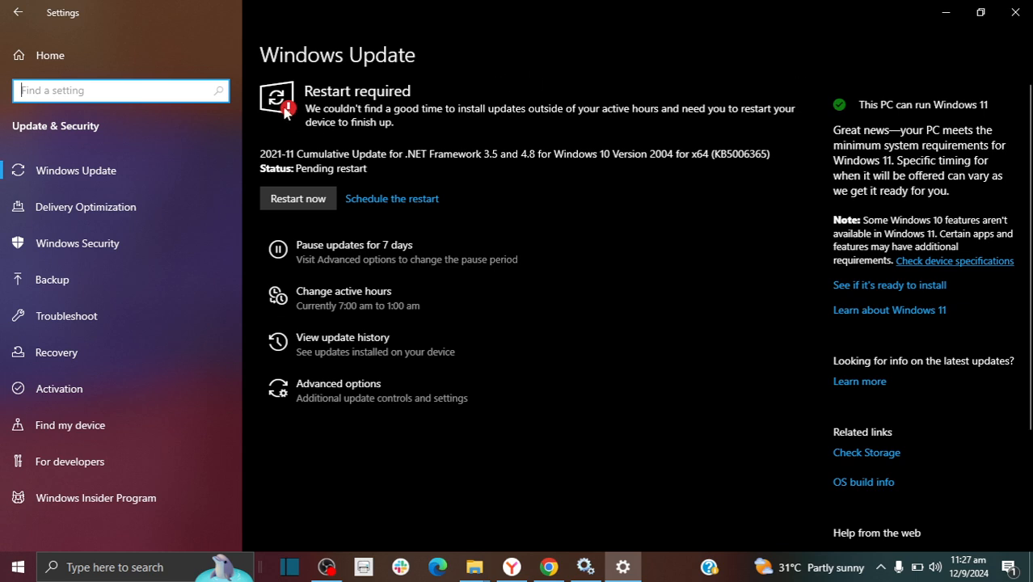
mouse_move(388, 149)
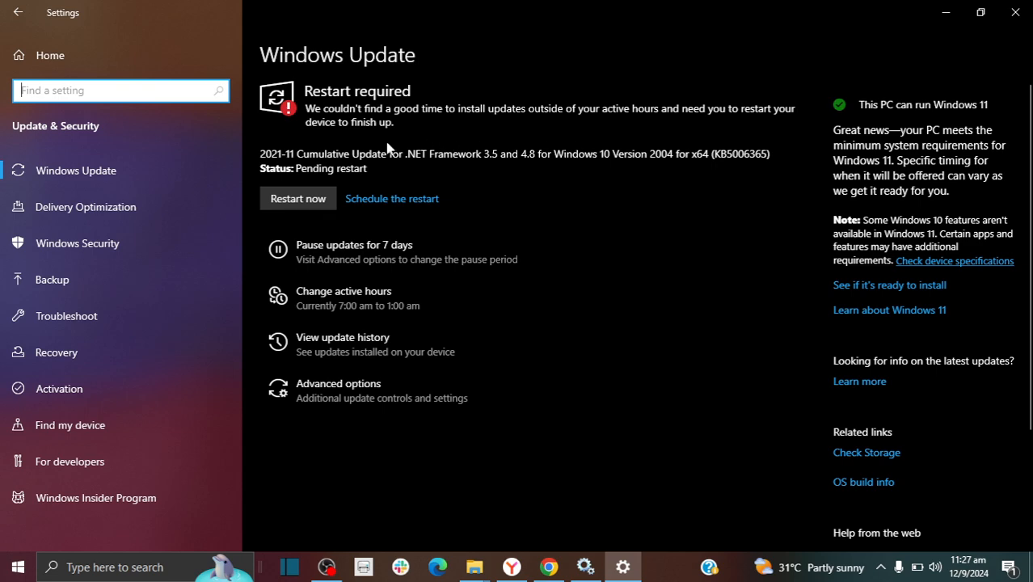
mouse_move(294, 132)
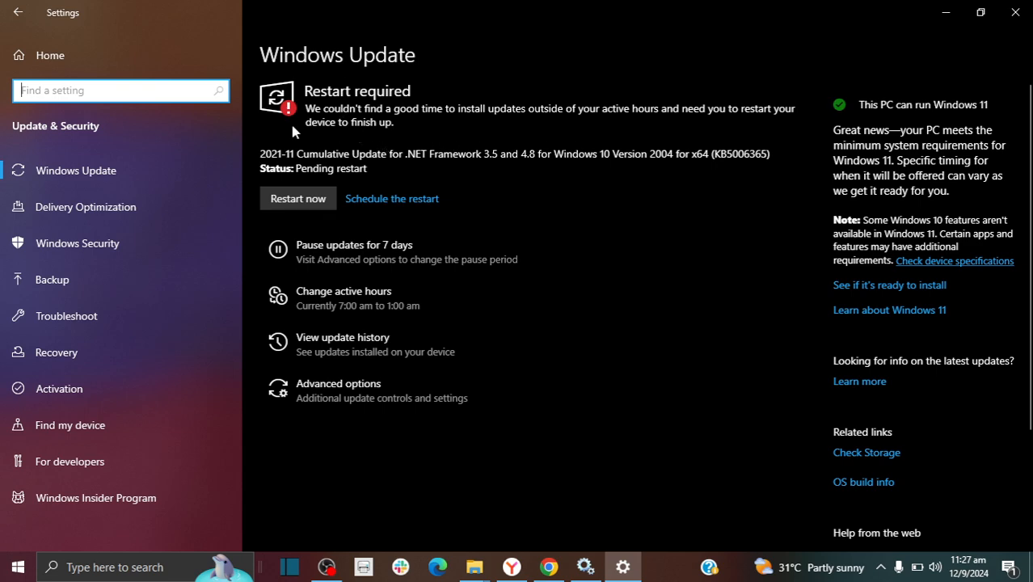
mouse_move(316, 111)
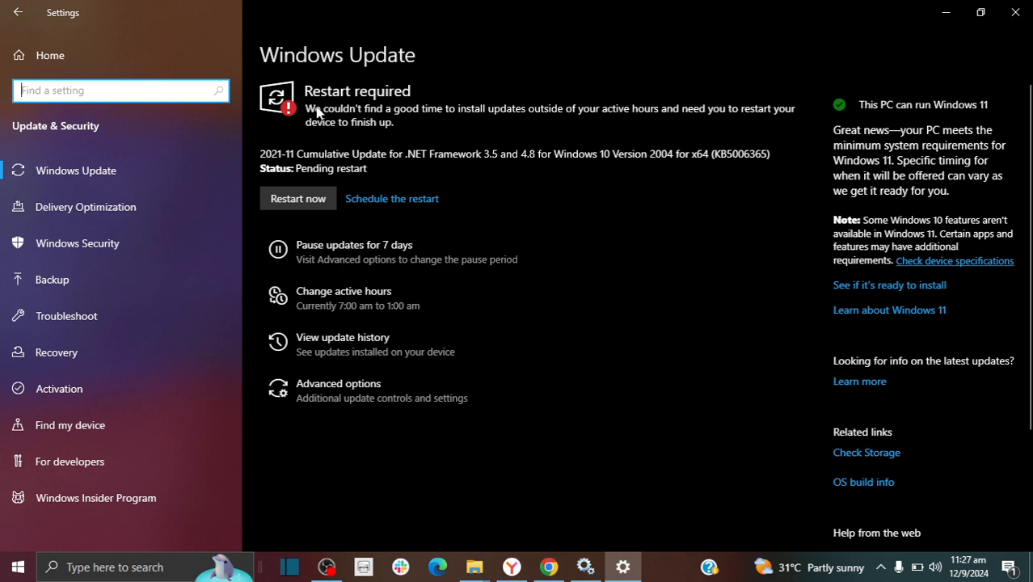
mouse_move(319, 116)
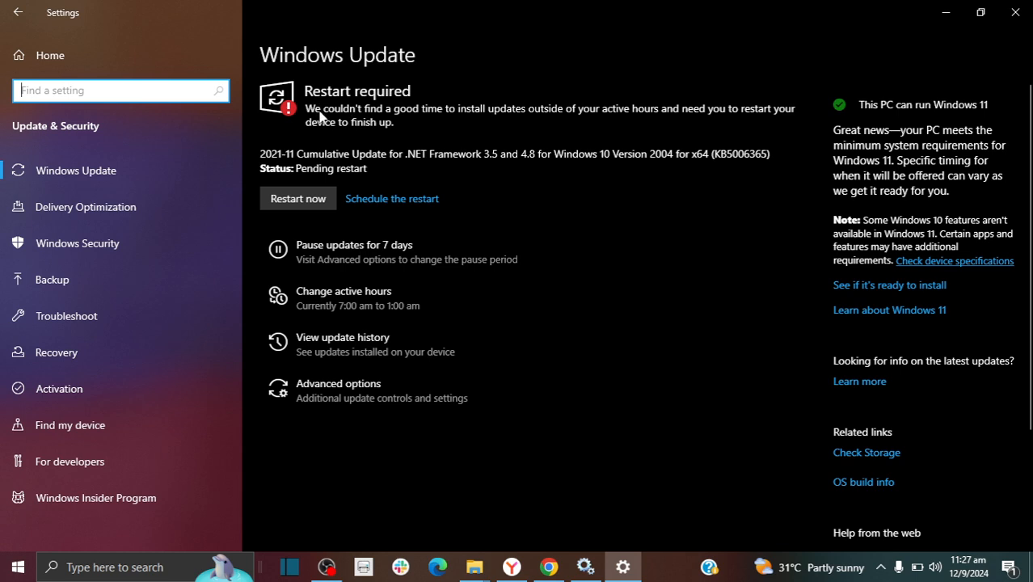